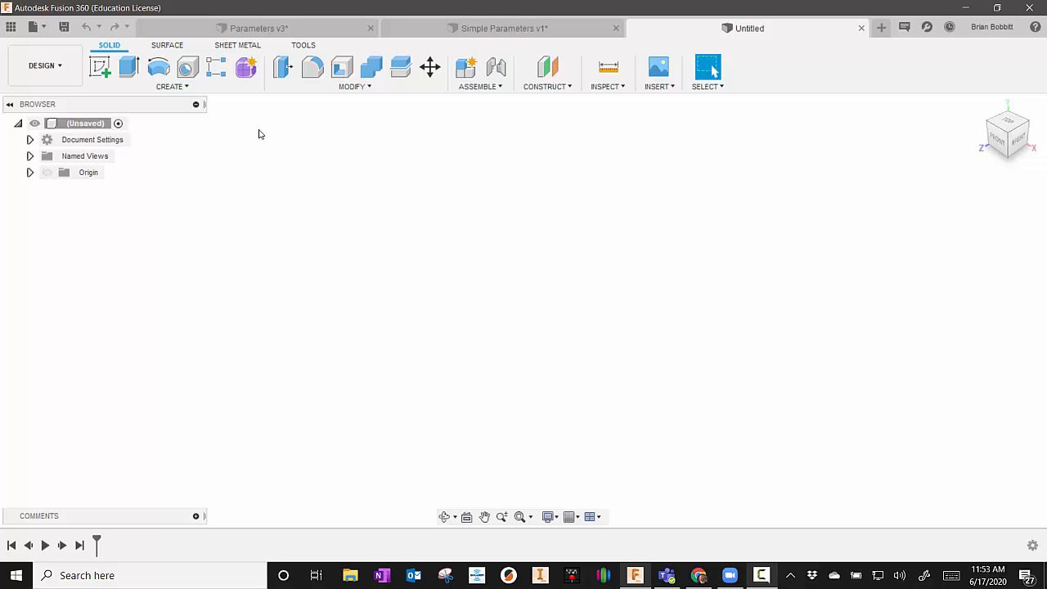
mouse_move(254, 139)
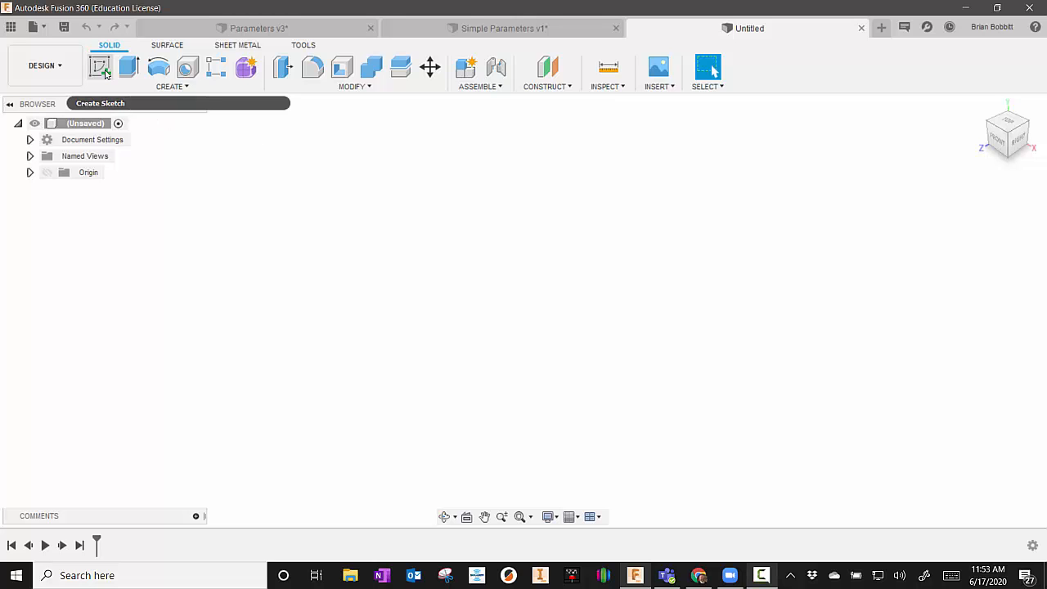
Step: Sketch a roughly 1 in diameter circle centred on the origin and finish the sketch
left_click(102, 67)
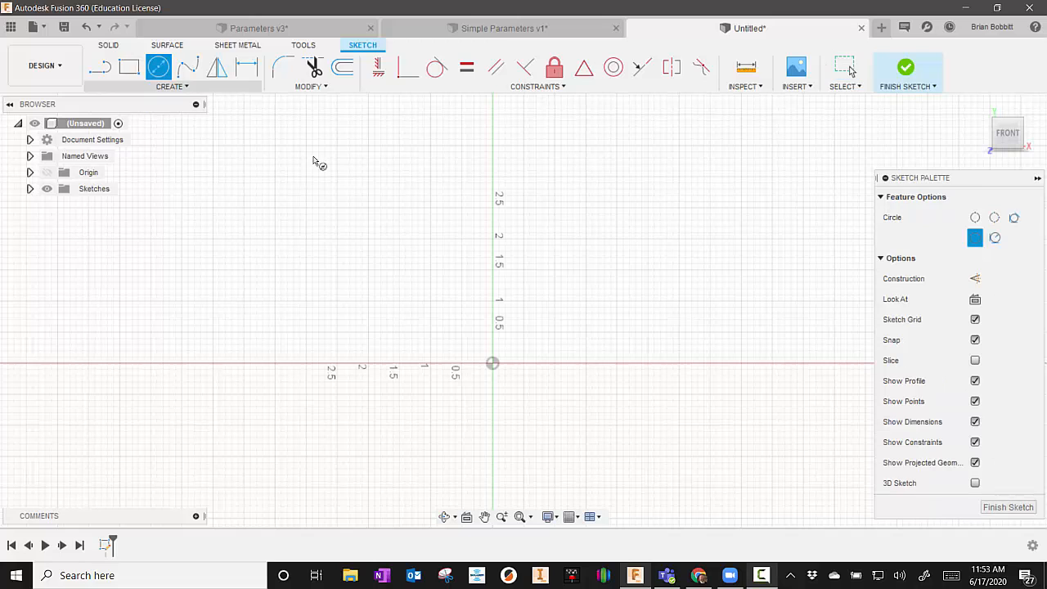
left_click_drag(490, 363, 510, 307)
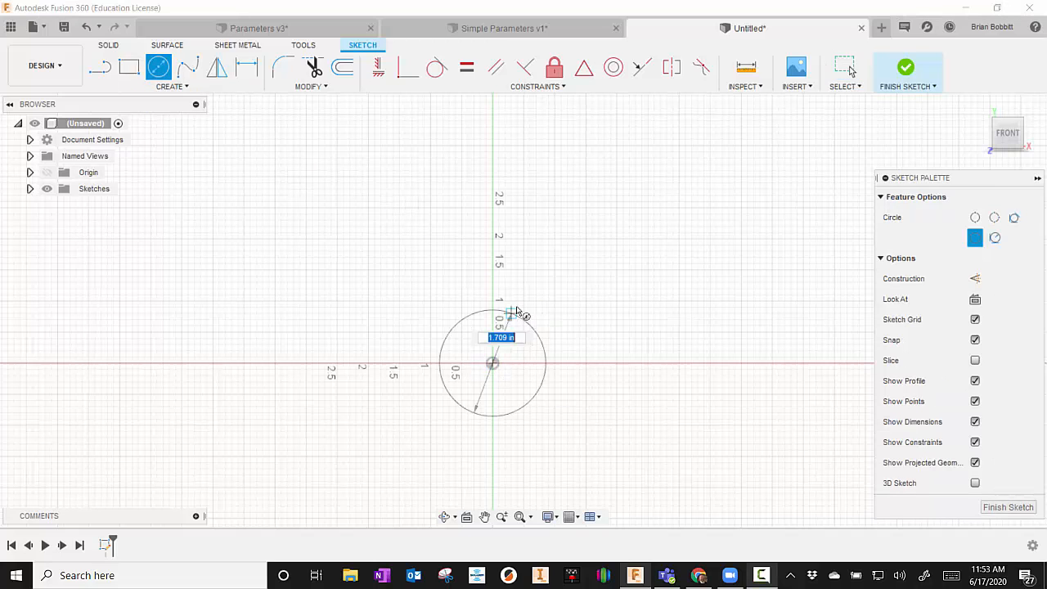
left_click(492, 363)
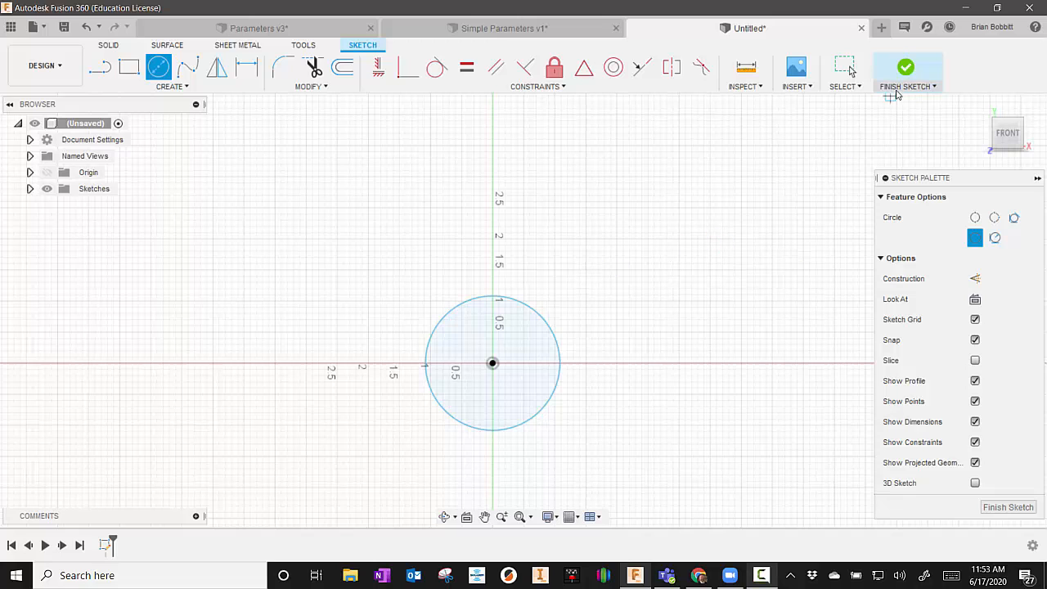
left_click(906, 67)
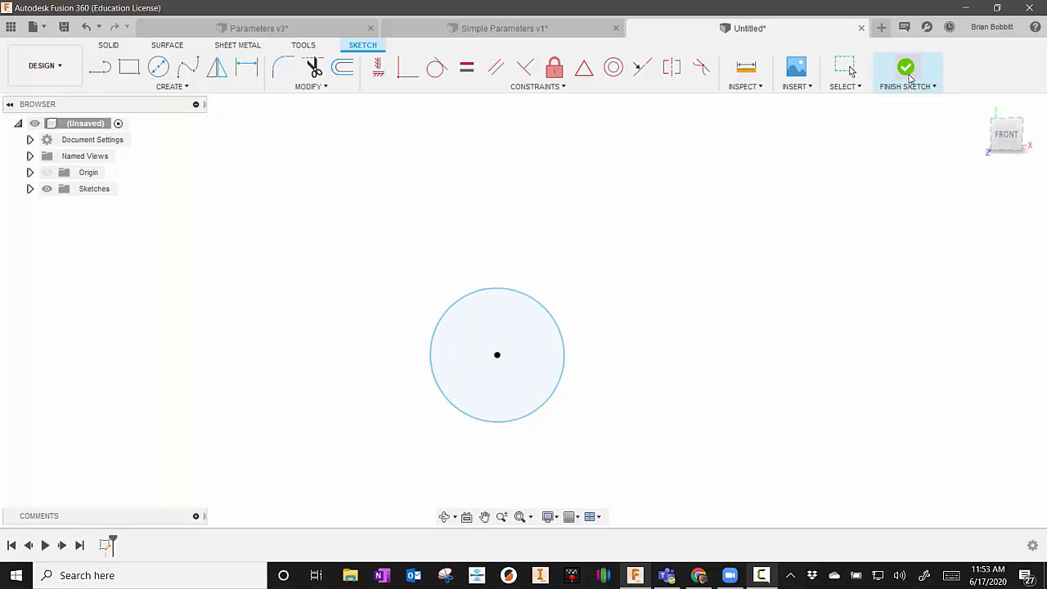
Step: Extrude the circle profile into a cylinder previewed at 2.10 in long
left_click(906, 69)
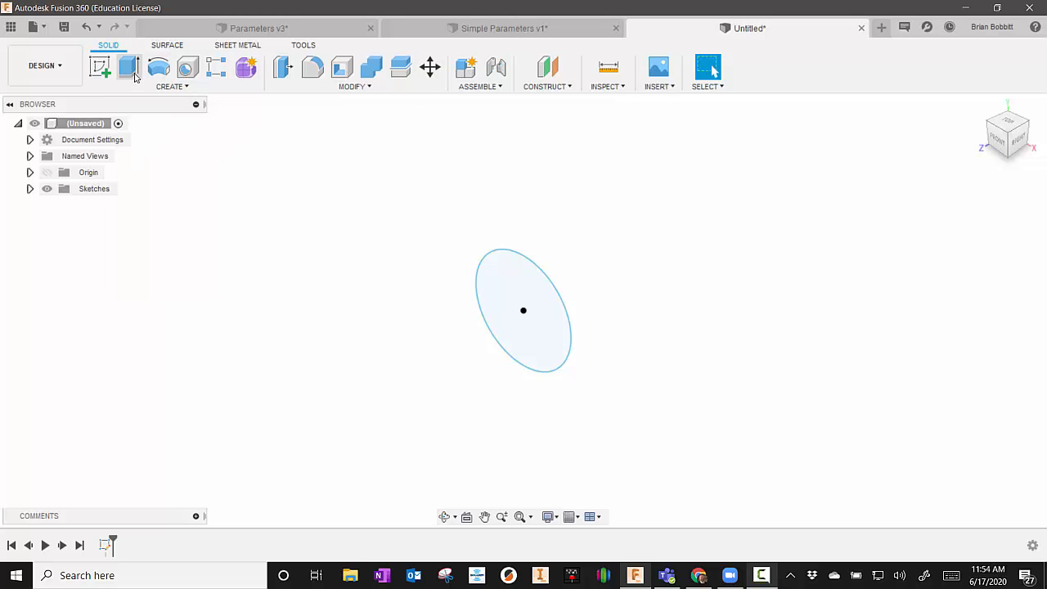
left_click(127, 67)
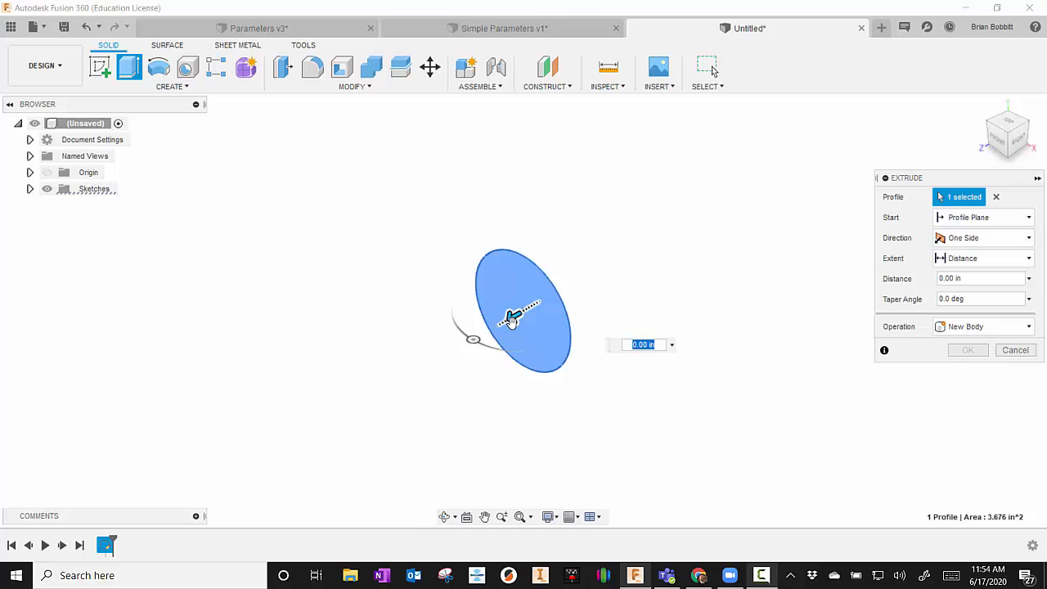
left_click_drag(511, 319, 449, 352)
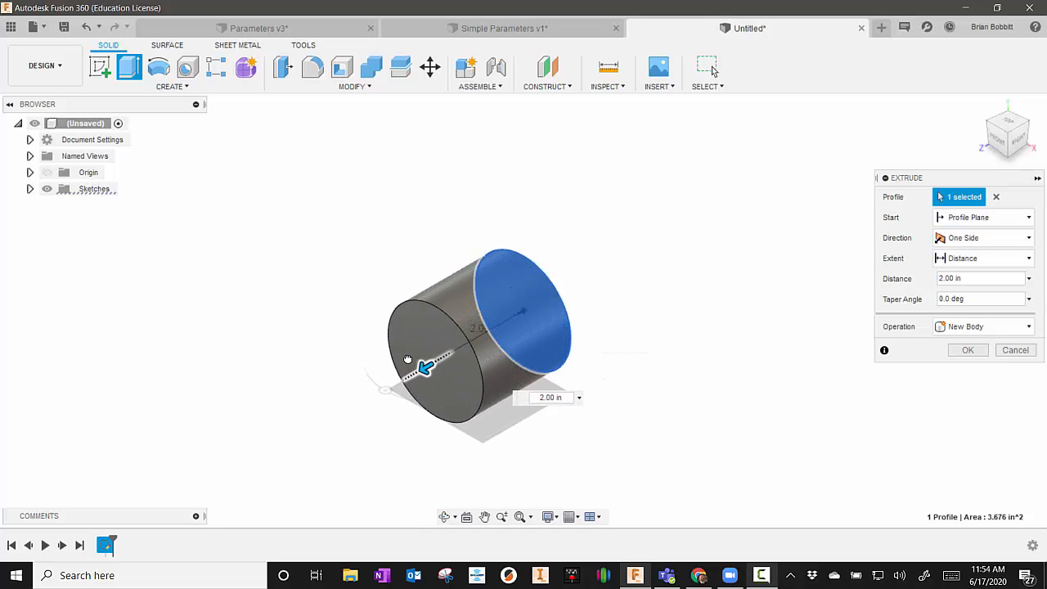
left_click_drag(442, 356, 418, 370)
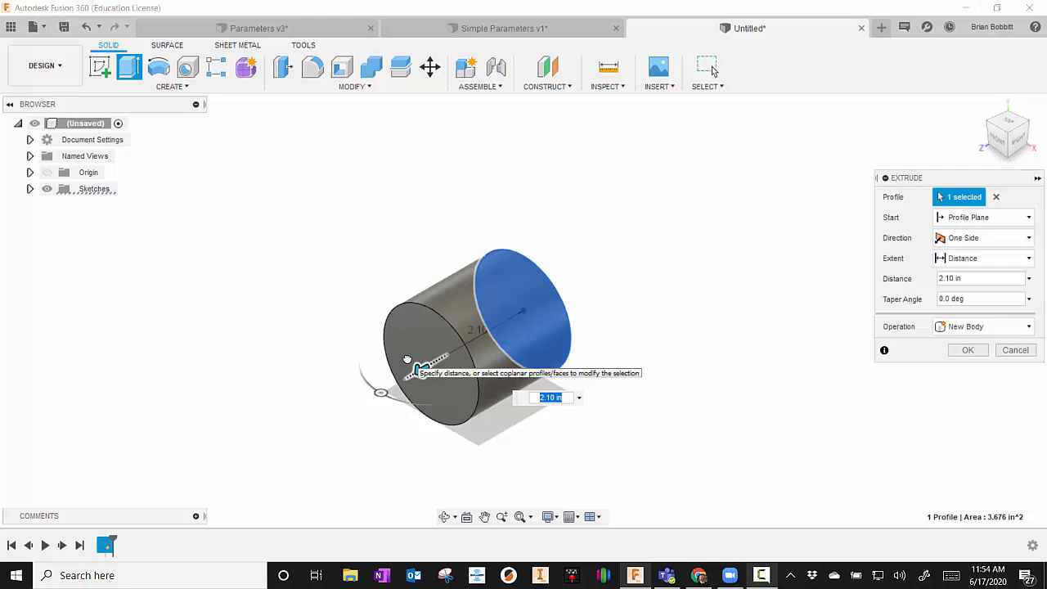
mouse_move(775, 330)
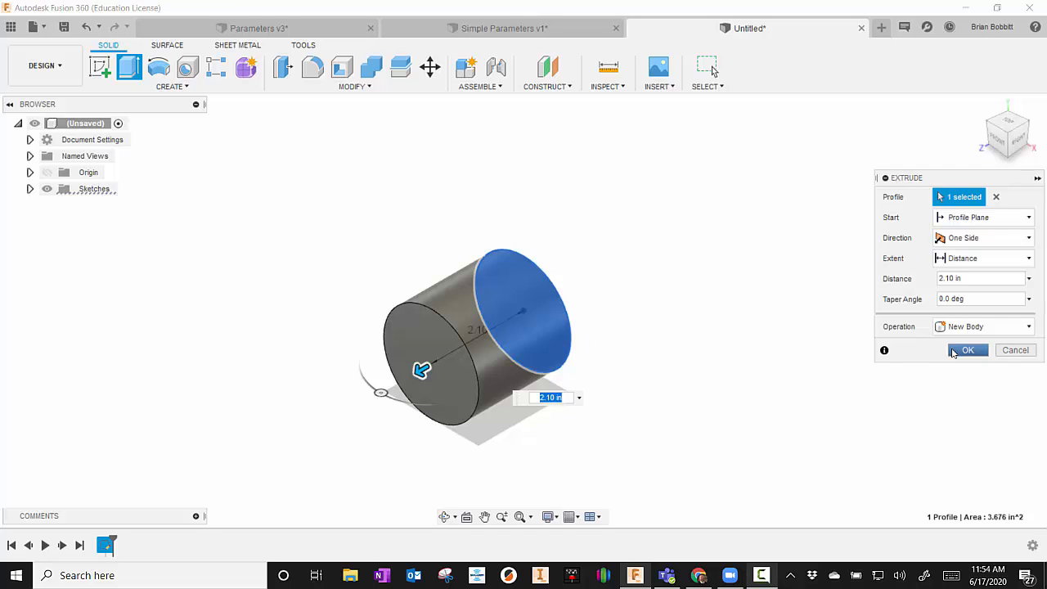
Step: Confirm the cylinder, start a new design and sketch a closed notched outline from the origin
left_click(967, 350)
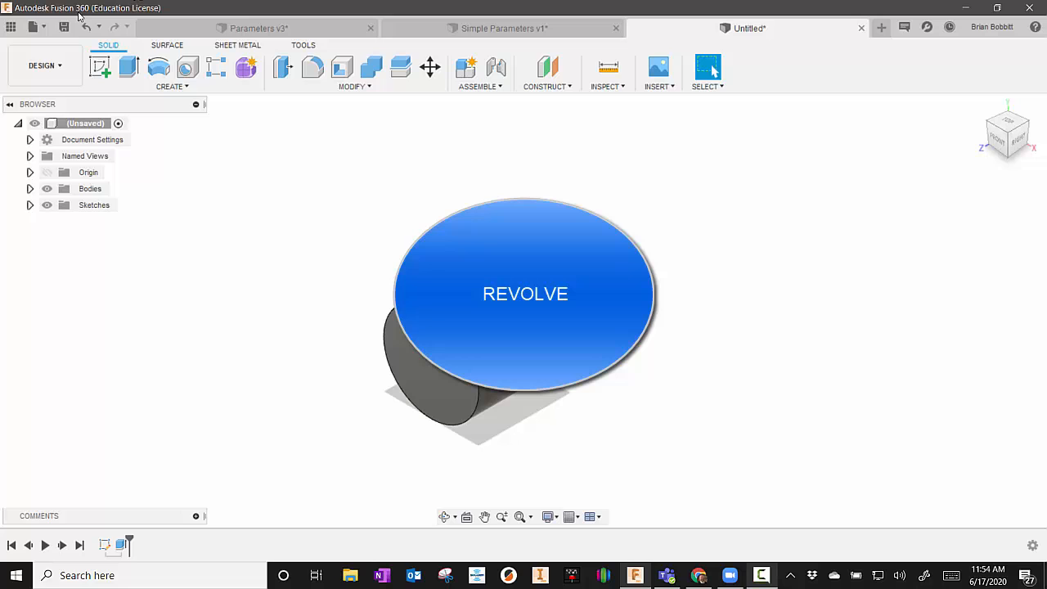
mouse_move(36, 26)
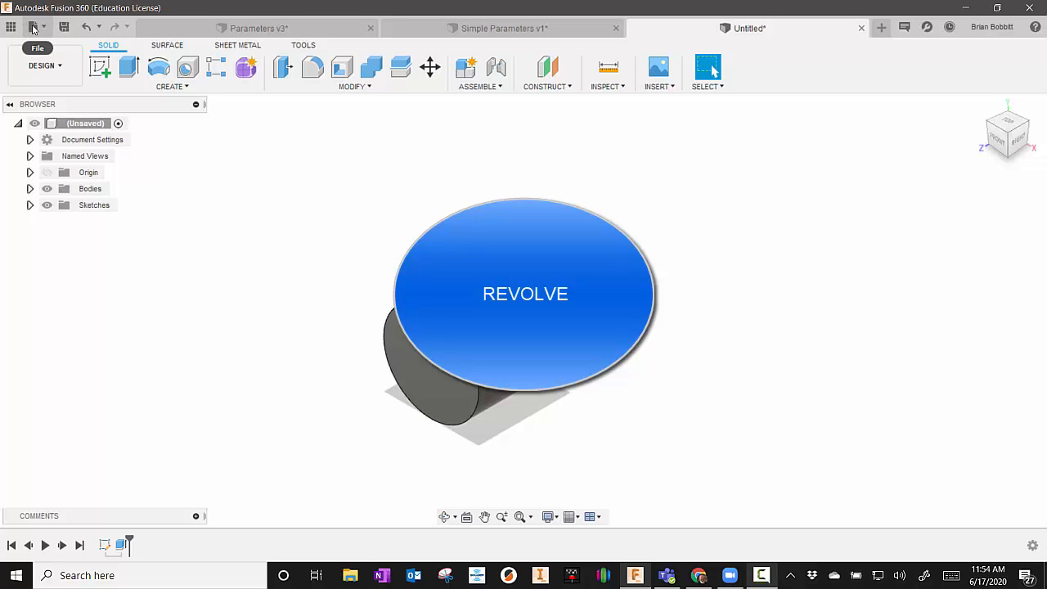
left_click(36, 26)
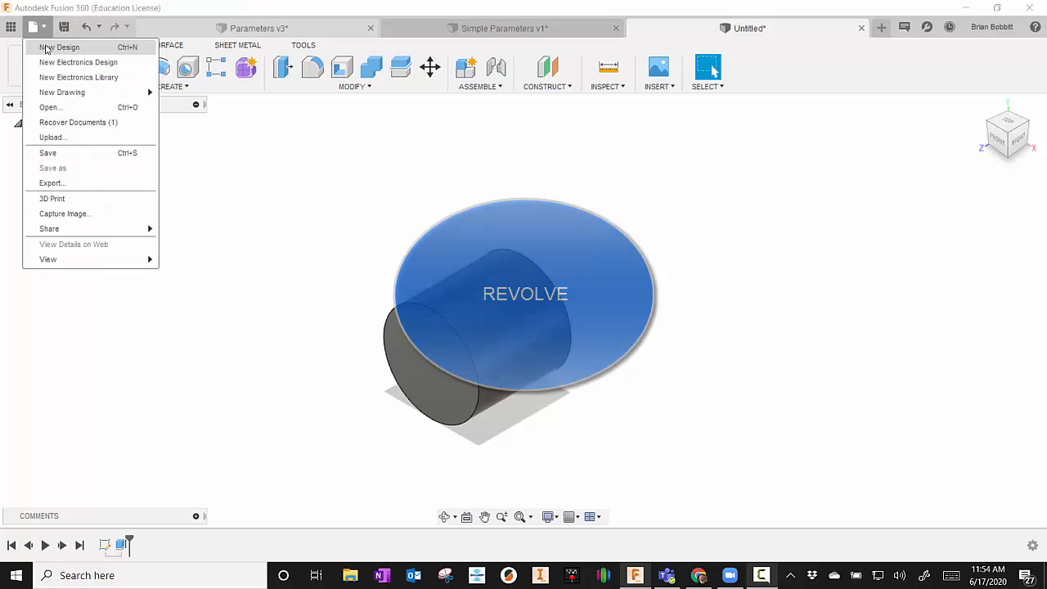
left_click(59, 45)
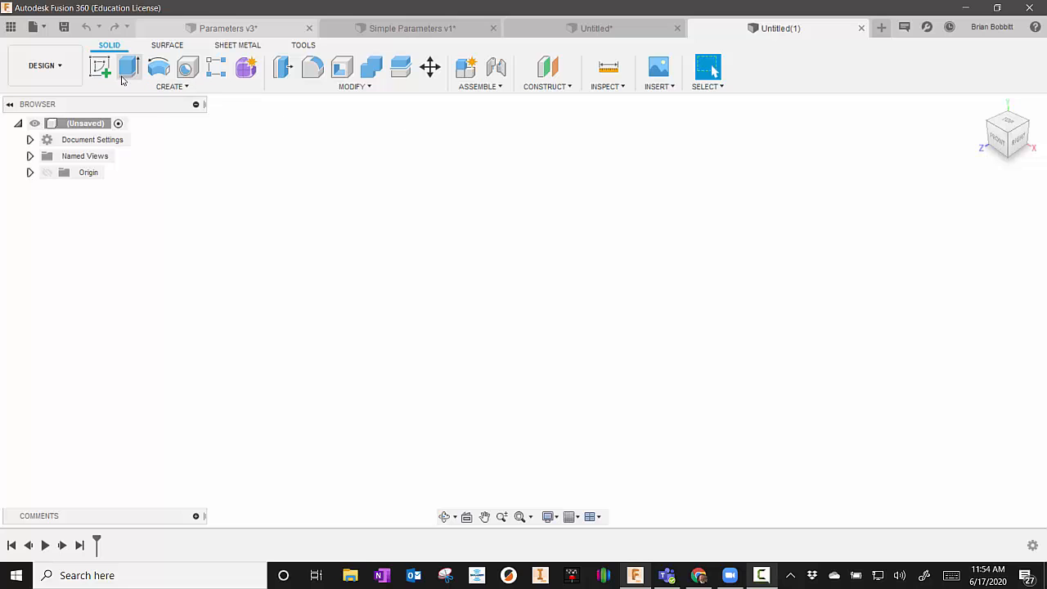
left_click(100, 68)
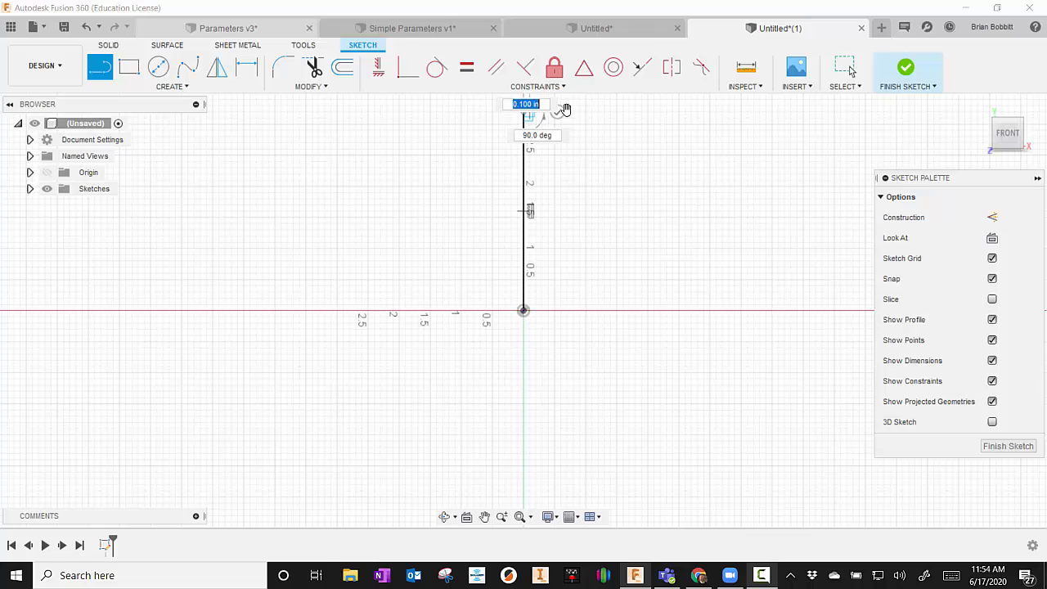
left_click(99, 67)
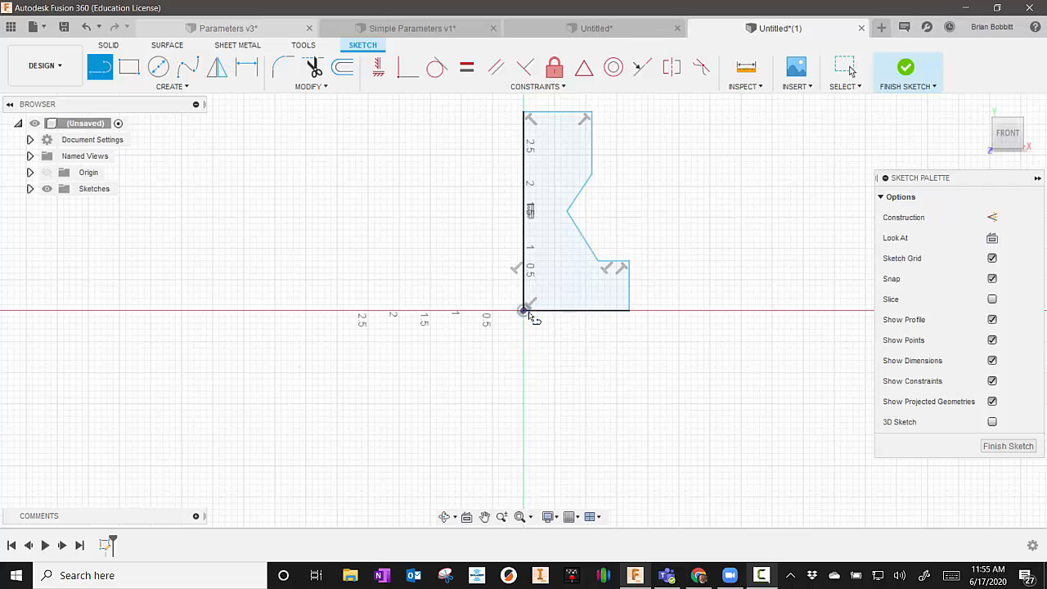
mouse_move(554, 151)
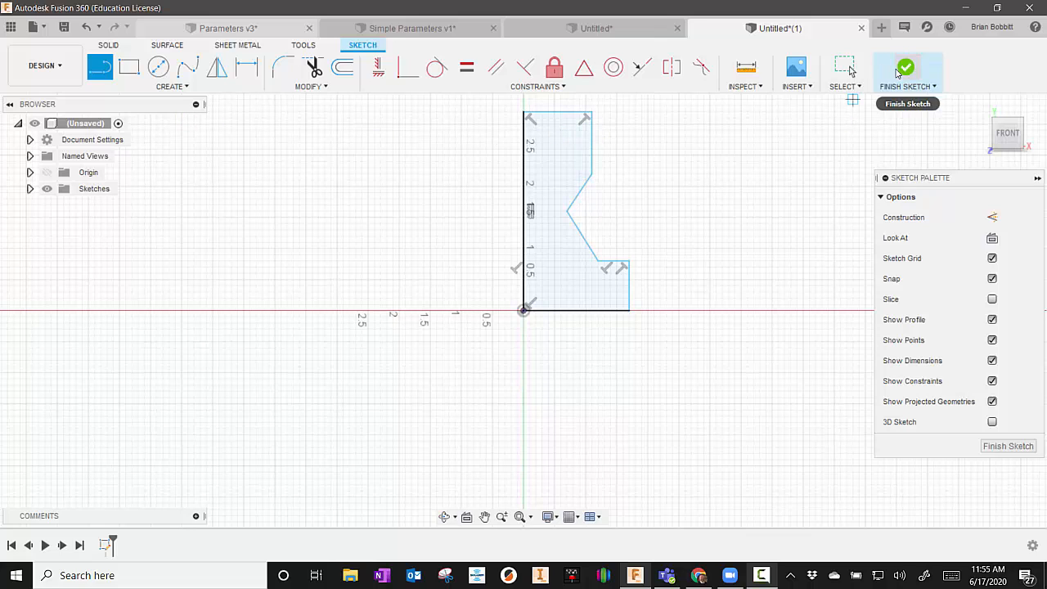
Step: Finish the outline sketch and revolve it 360° about its vertical edge into a knob solid
left_click(906, 68)
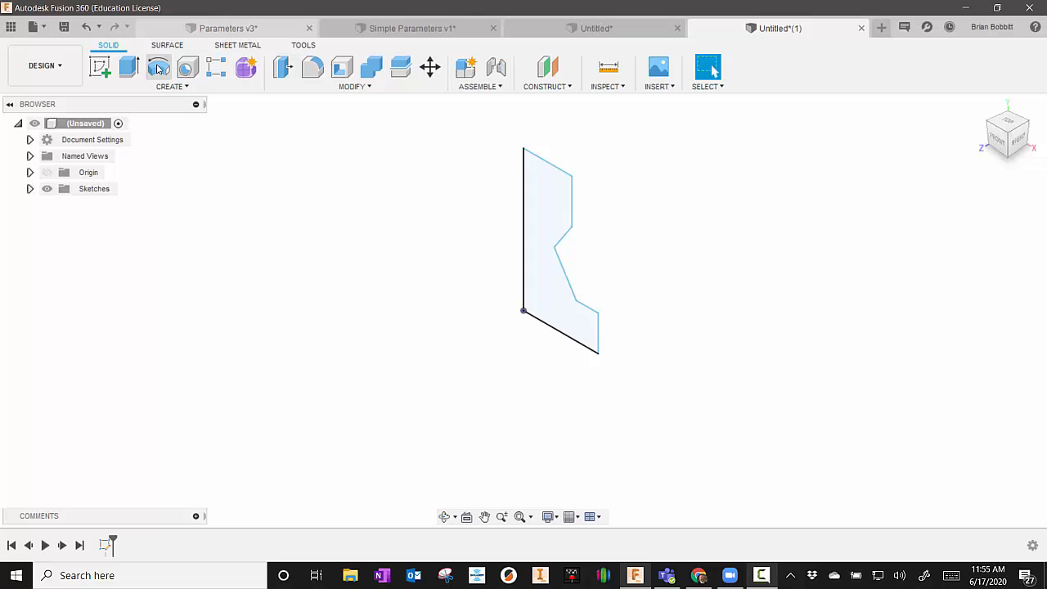
left_click(159, 67)
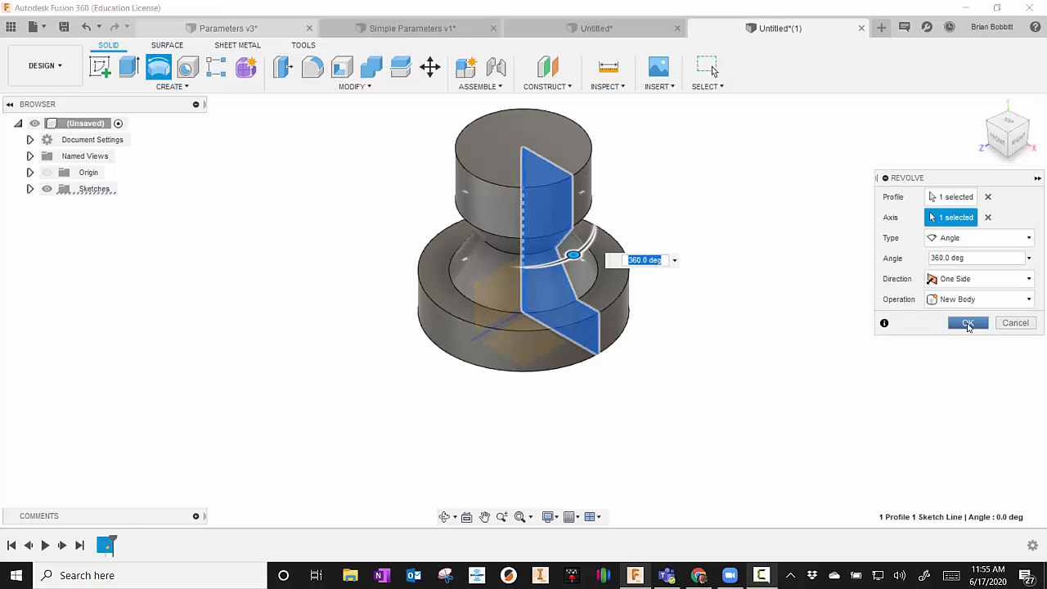
Step: Confirm the revolve, then scale the knob body down by a factor of 0.5
left_click(968, 323)
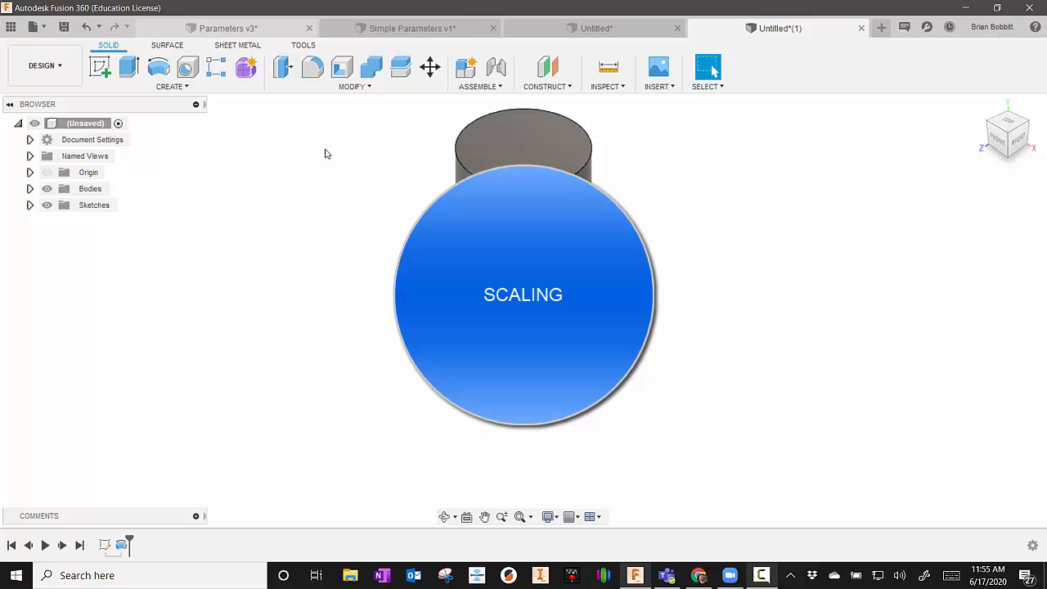
mouse_move(1014, 291)
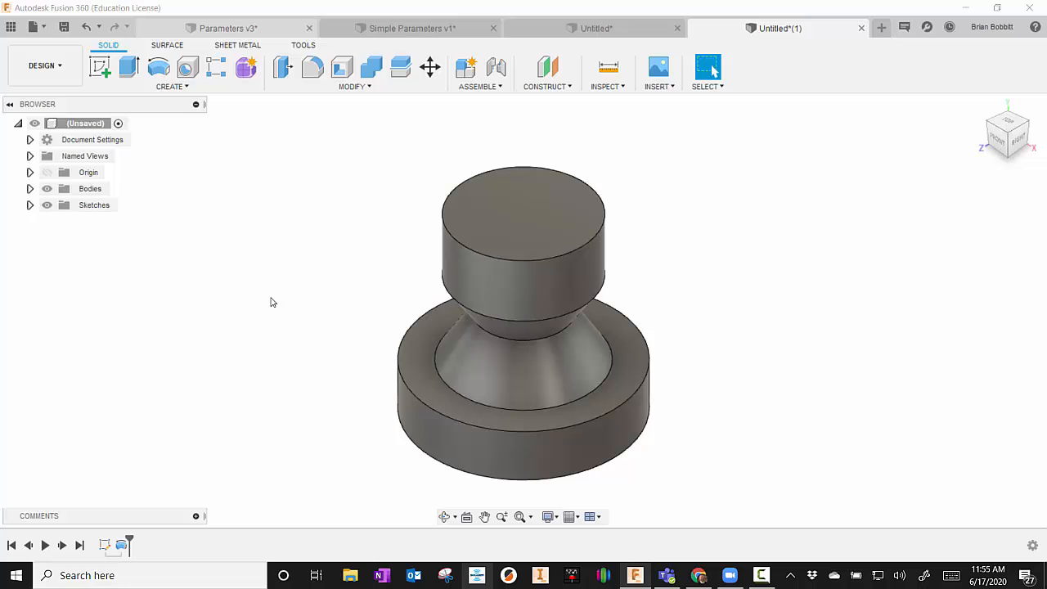
mouse_move(271, 298)
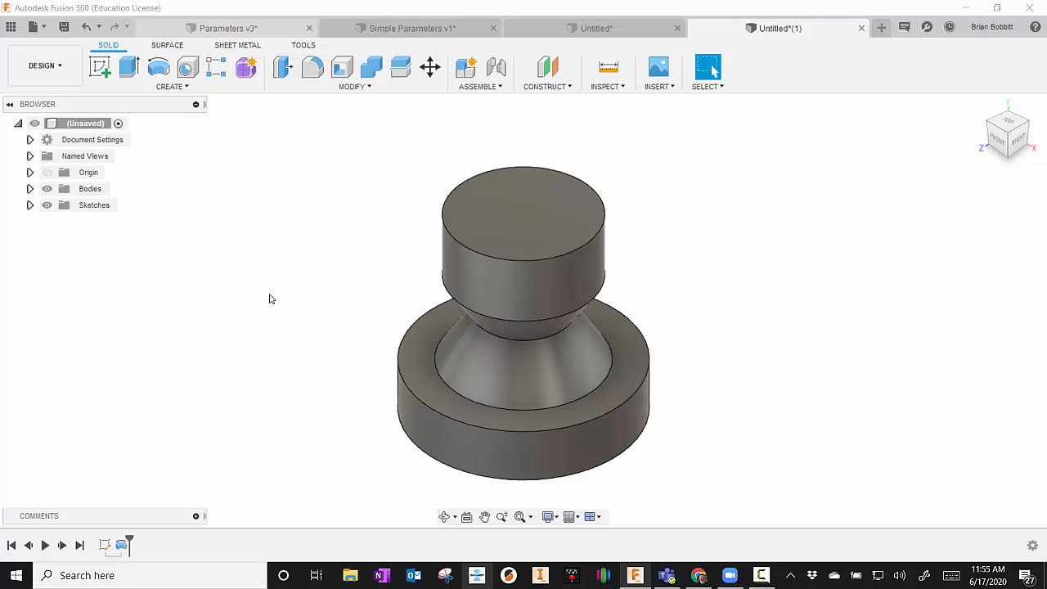
mouse_move(268, 297)
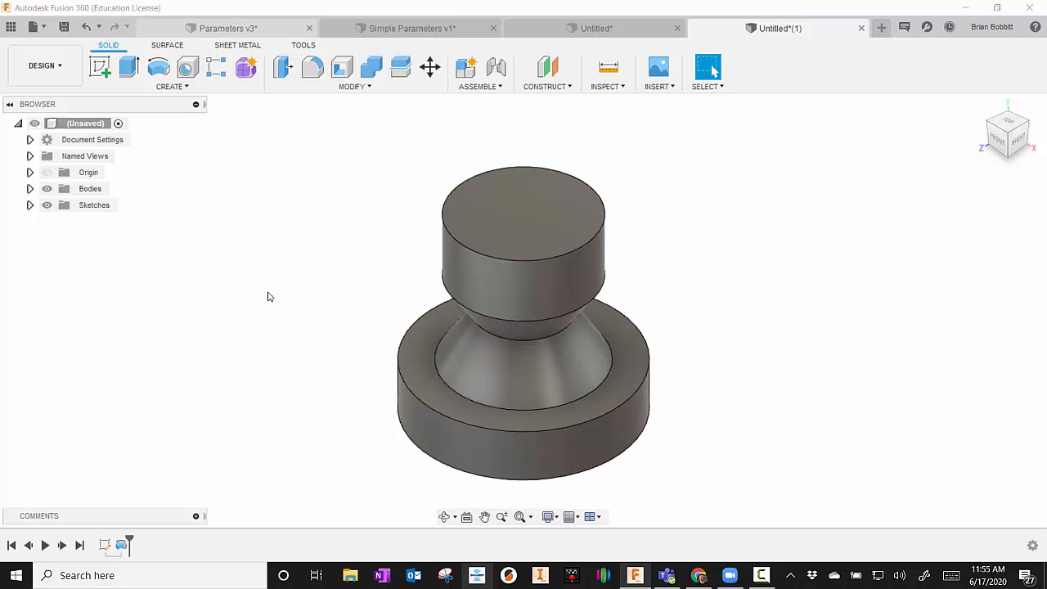
mouse_move(314, 255)
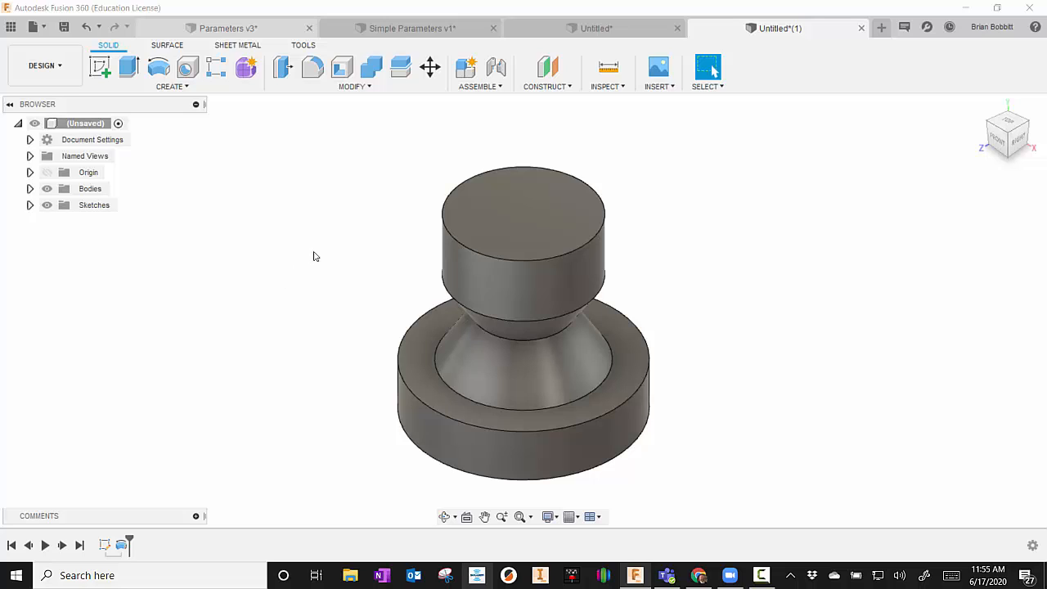
mouse_move(358, 149)
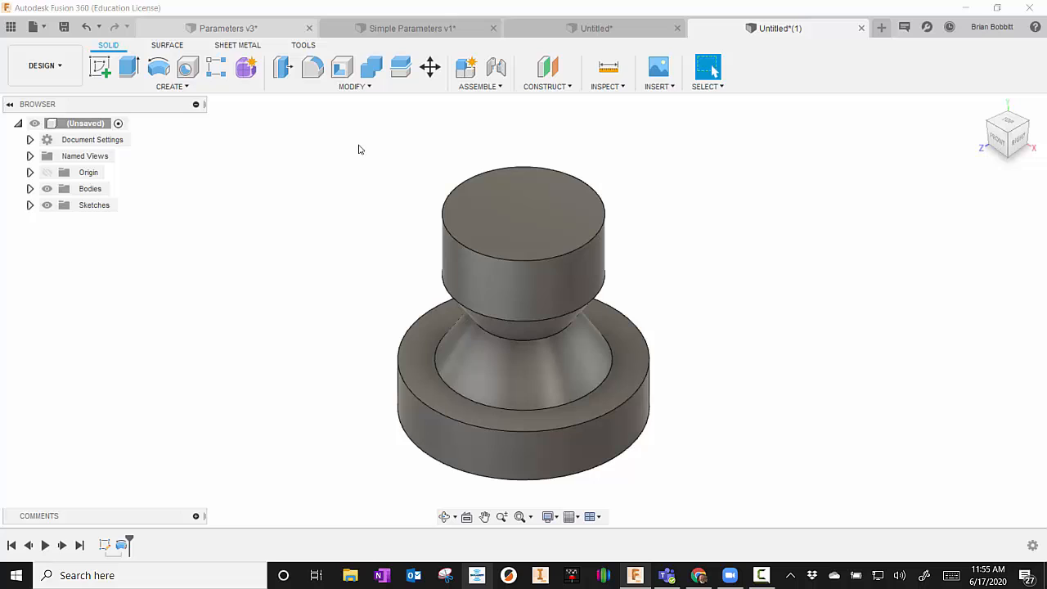
left_click(352, 85)
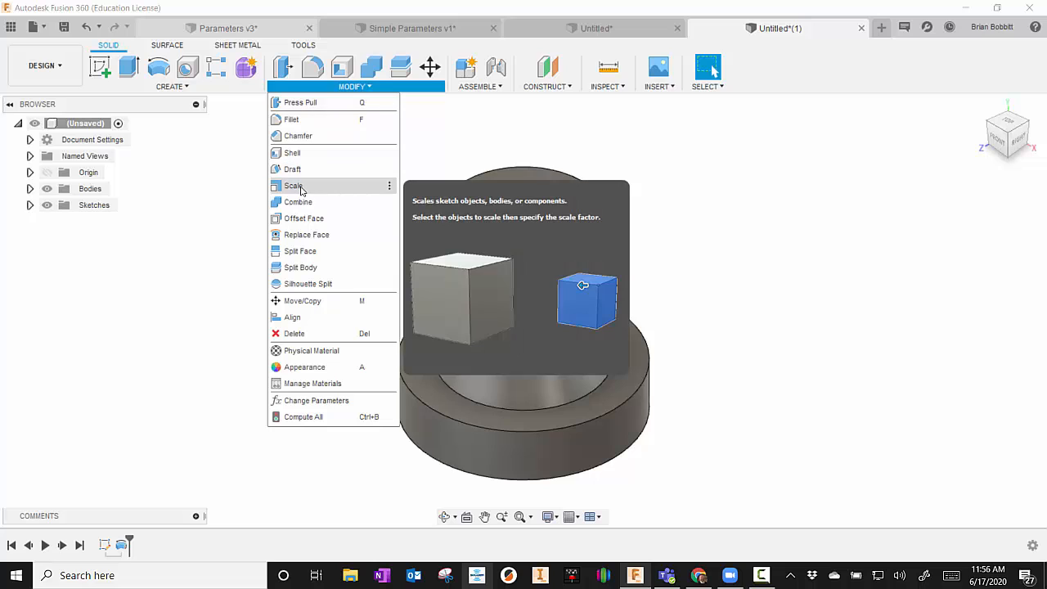
left_click(294, 187)
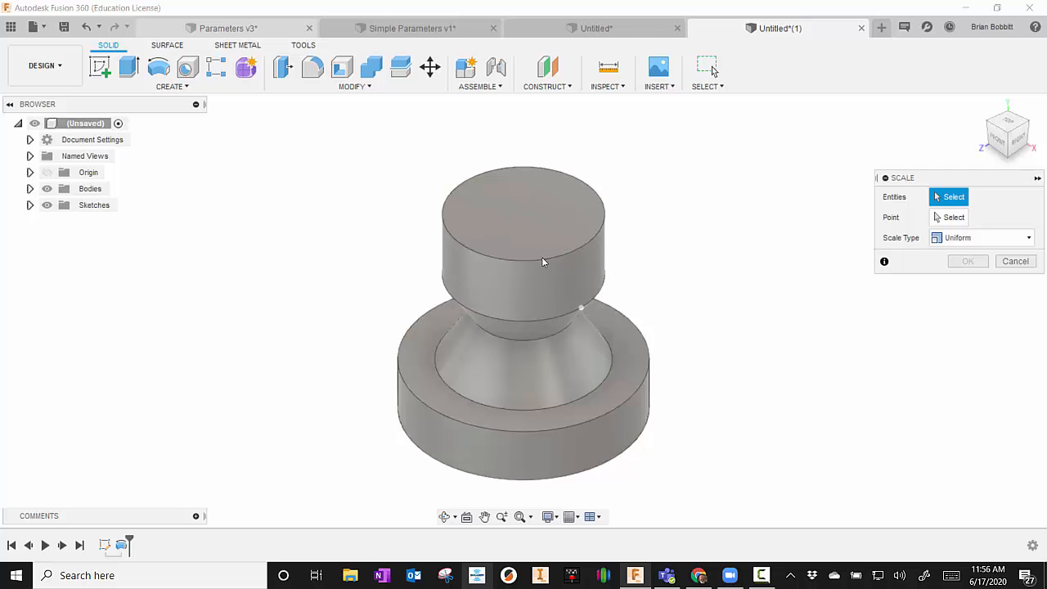
left_click(523, 246)
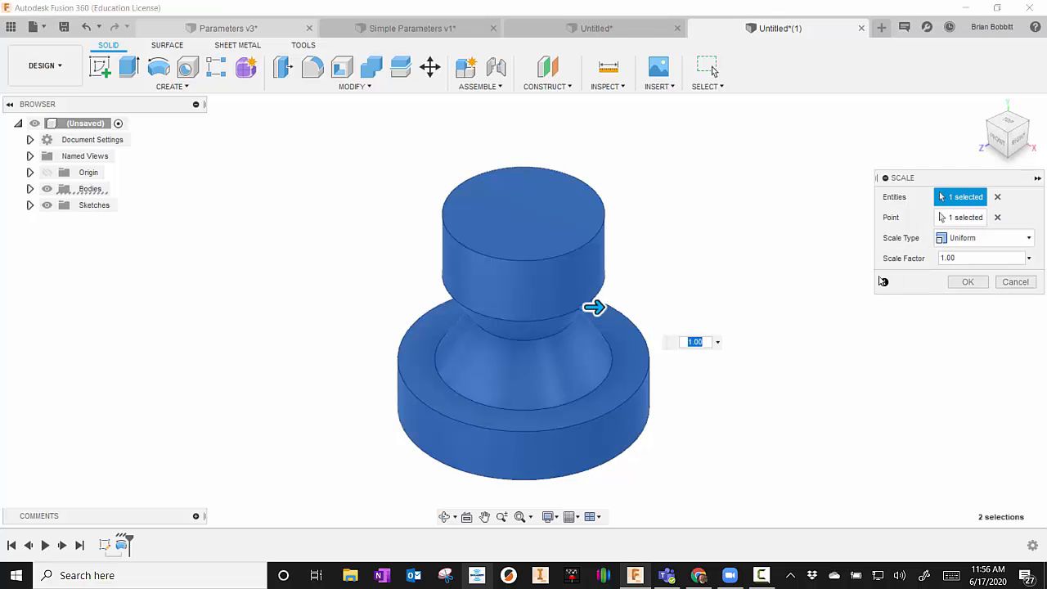
left_click(982, 258)
type(".5")
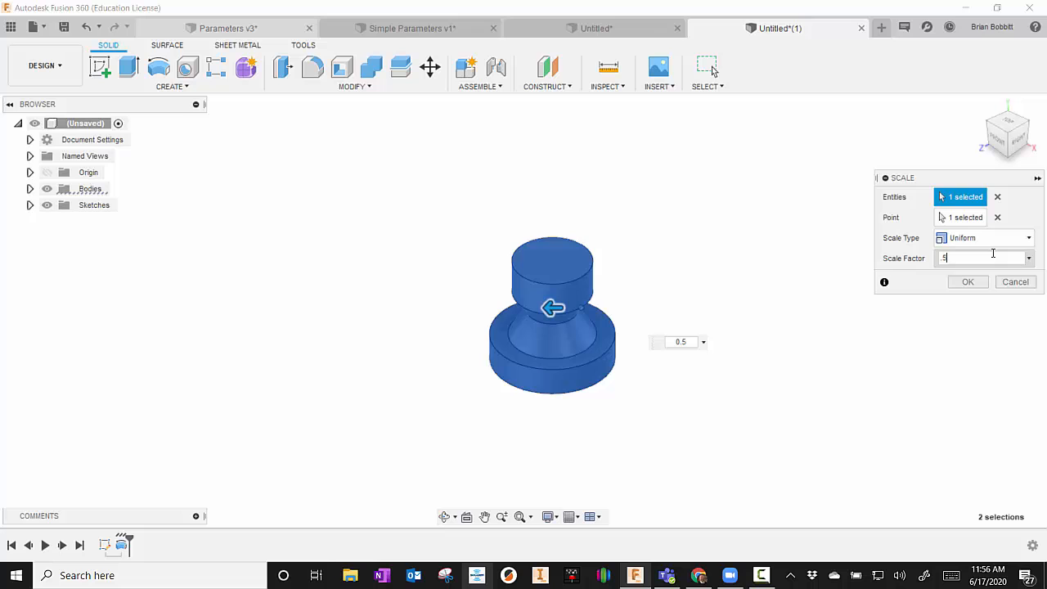
left_click(967, 281)
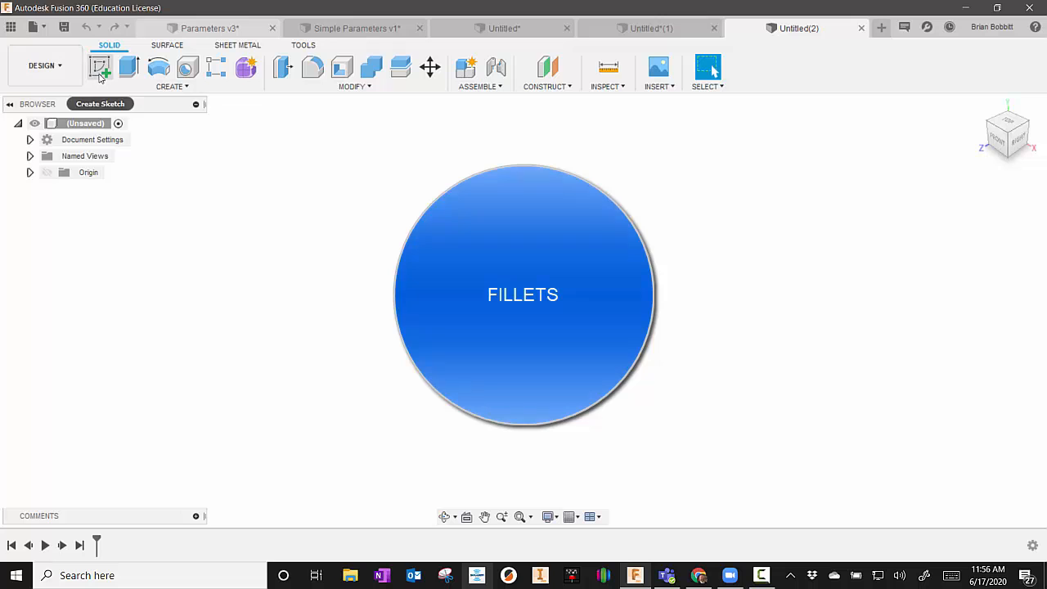
Step: Sketch a 2 × 3 rectangle on the front plane and fillet its top-left corner at 0.25
left_click(99, 67)
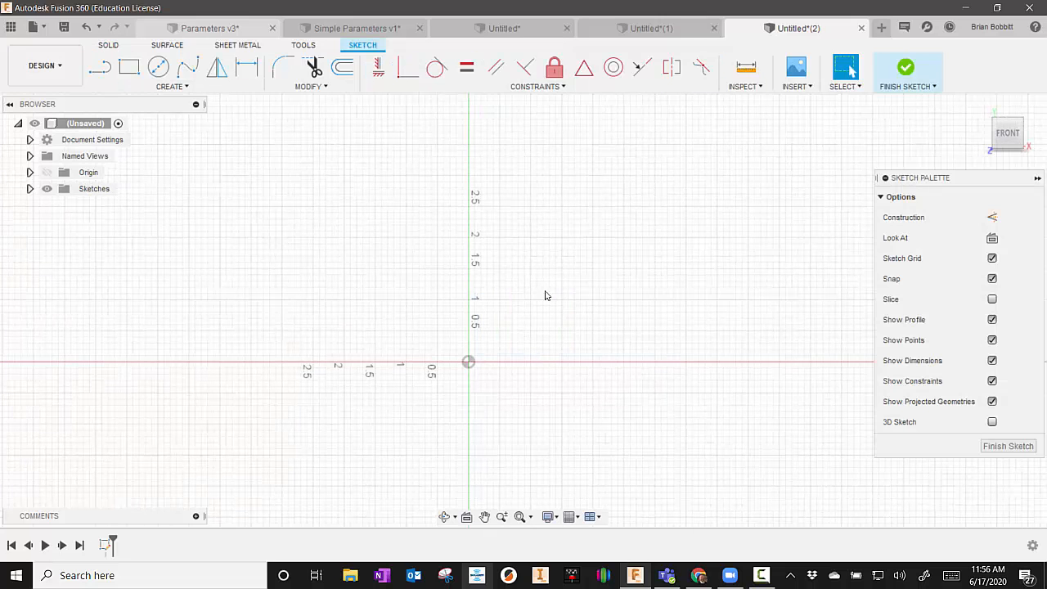
left_click(127, 67)
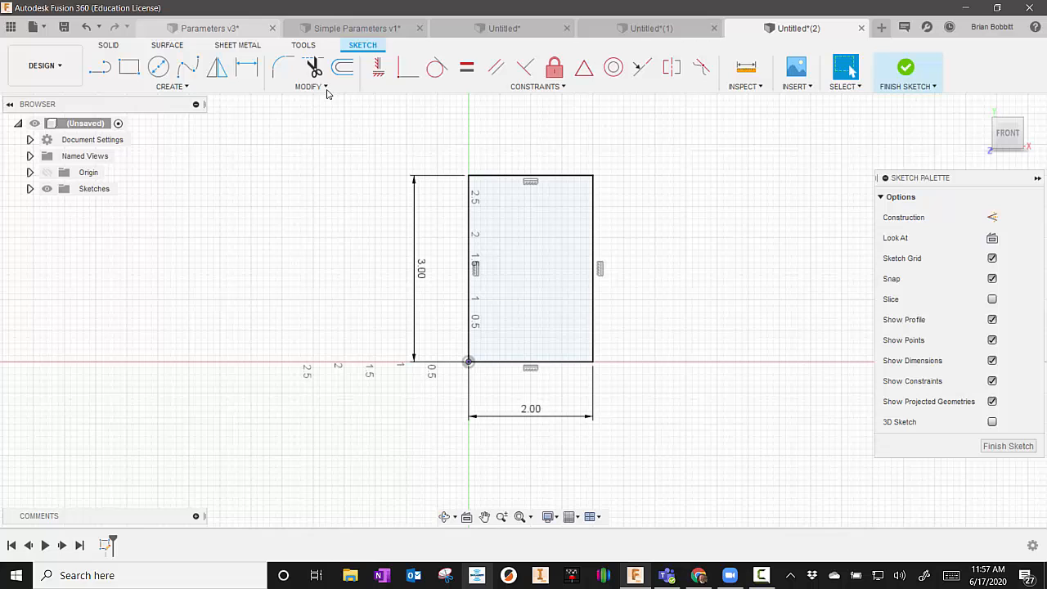
left_click(311, 87)
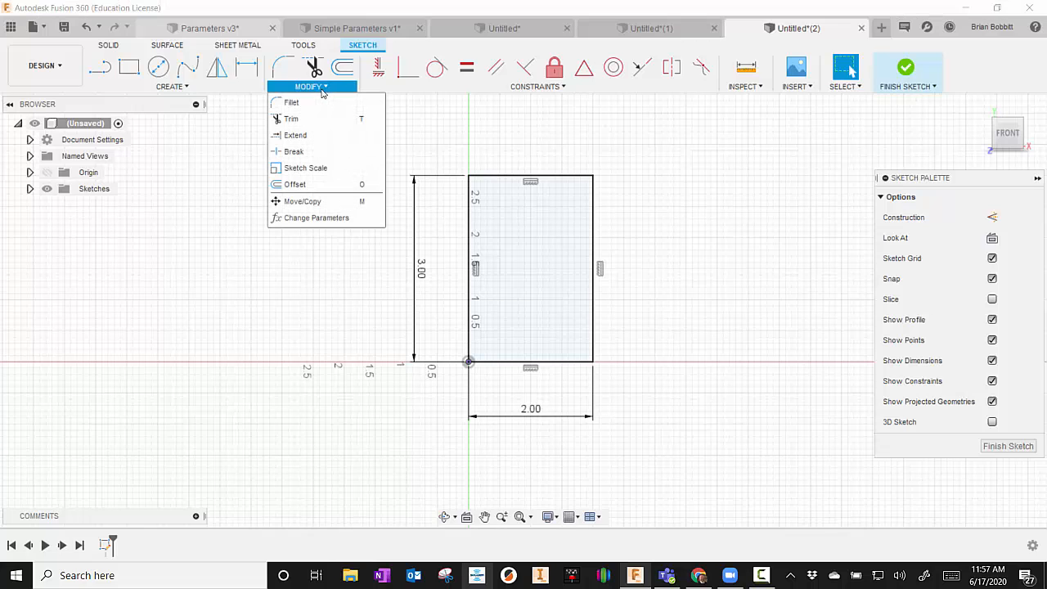
left_click(281, 67)
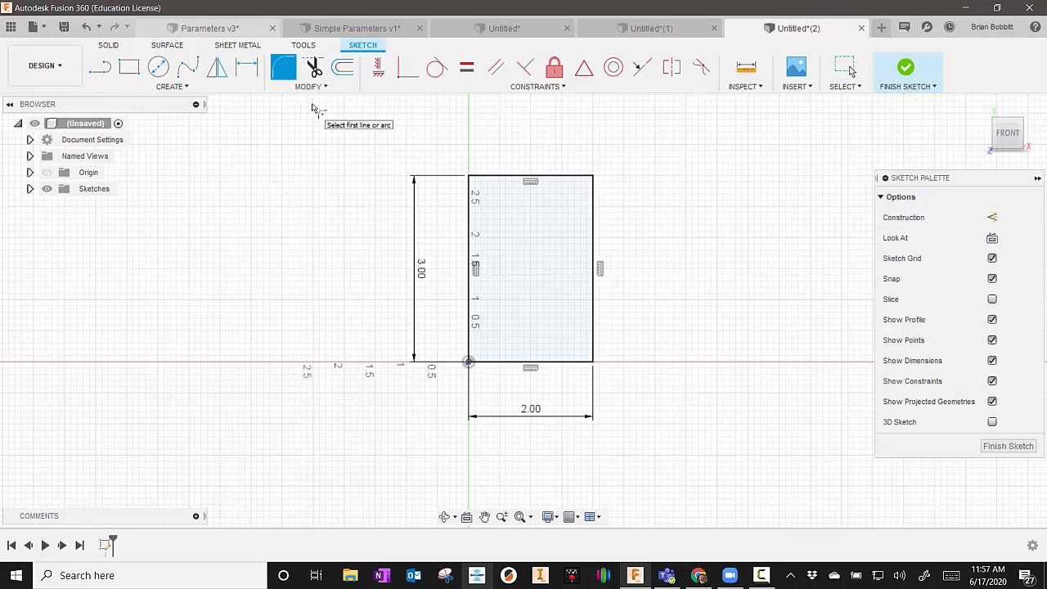
left_click(468, 270)
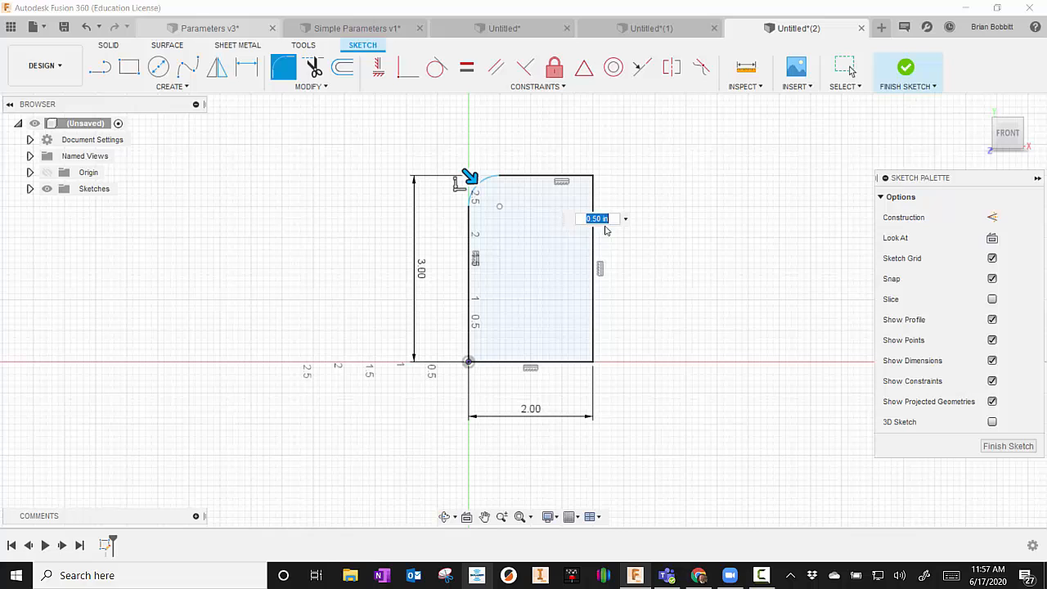
mouse_move(605, 221)
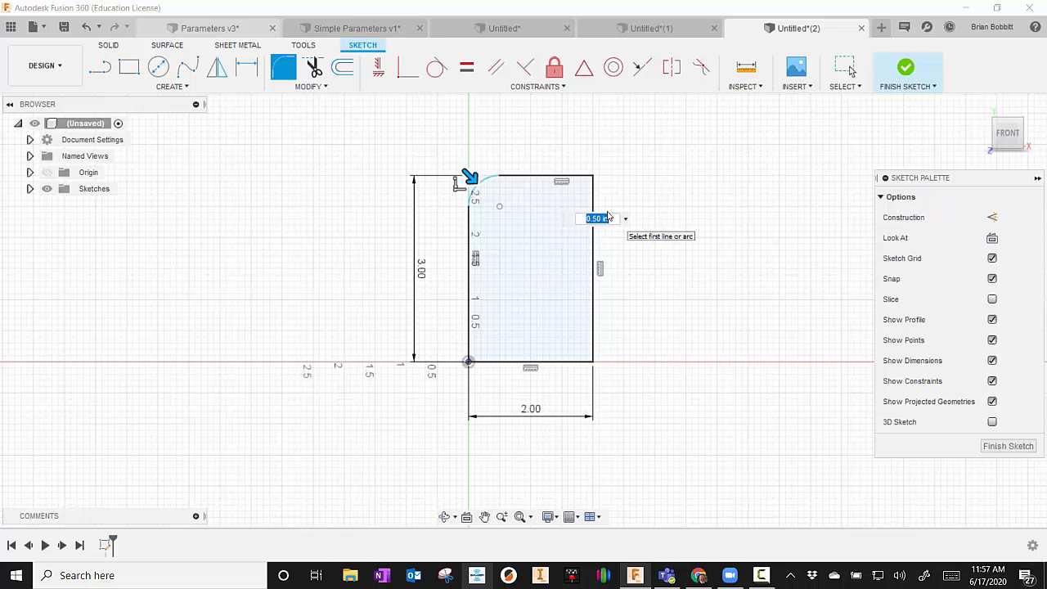
type(".25")
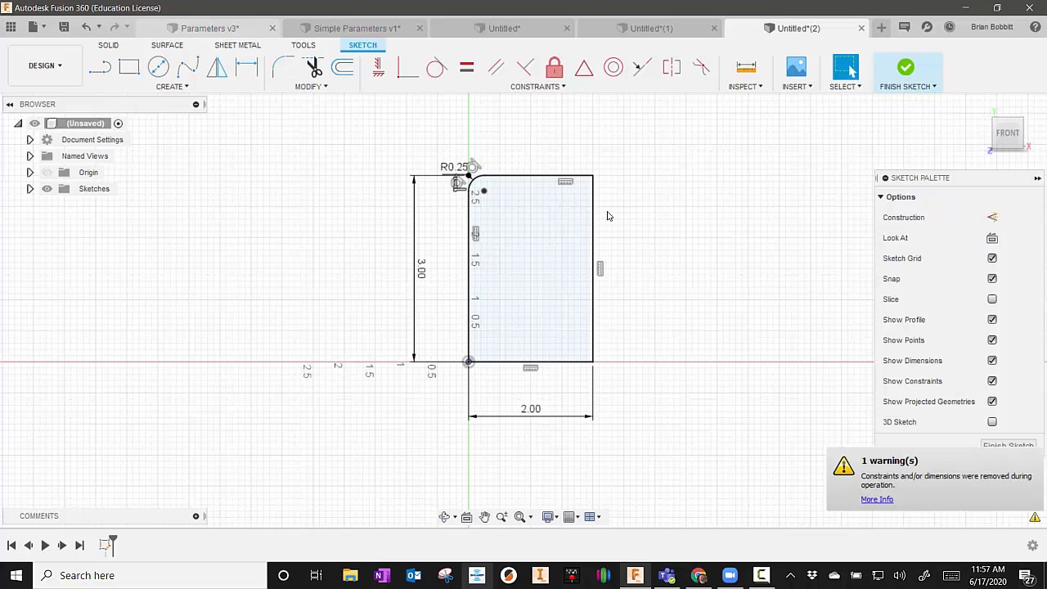
Step: Fillet the remaining corners with radii 0.50, 0.75 and 1.00
left_click(548, 177)
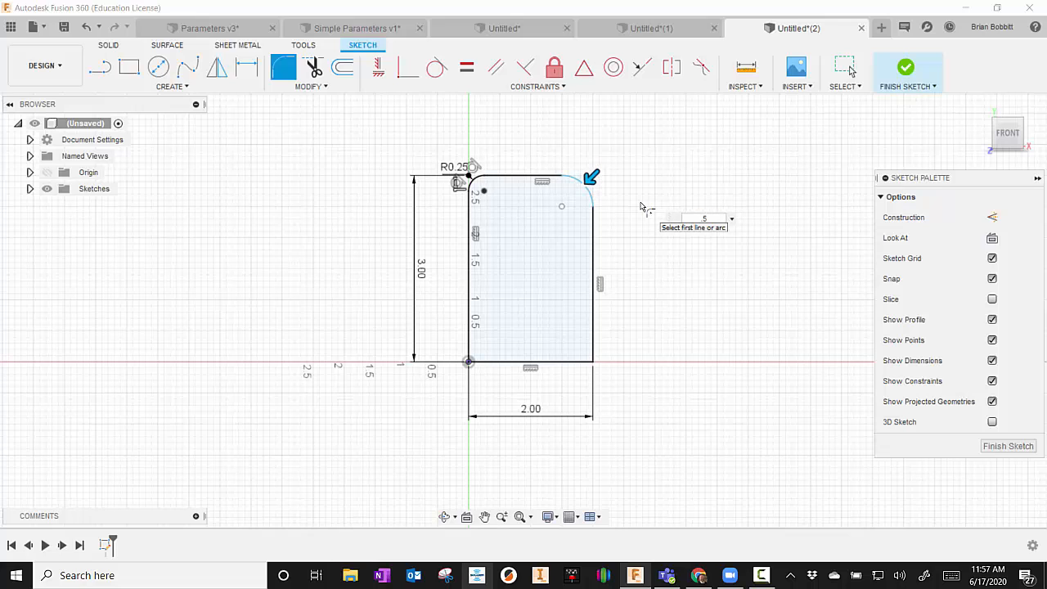
left_click(587, 178)
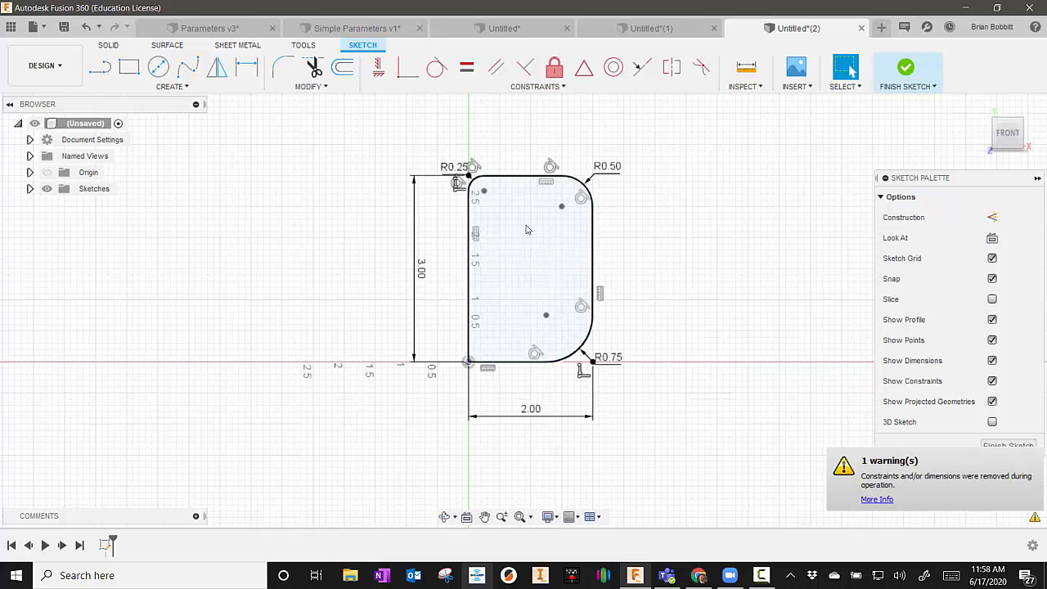
left_click(311, 87)
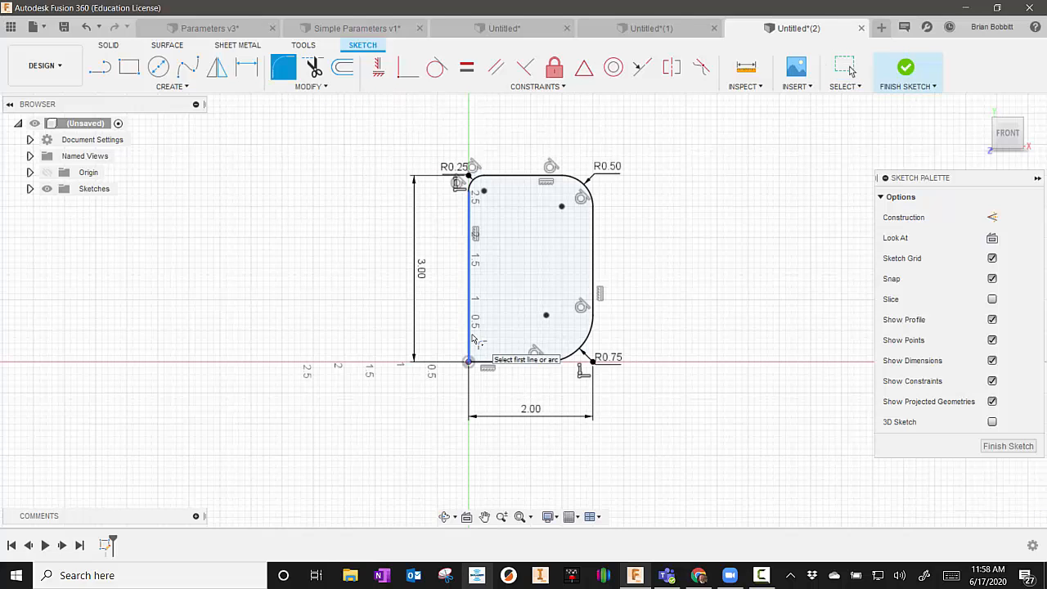
left_click(468, 361)
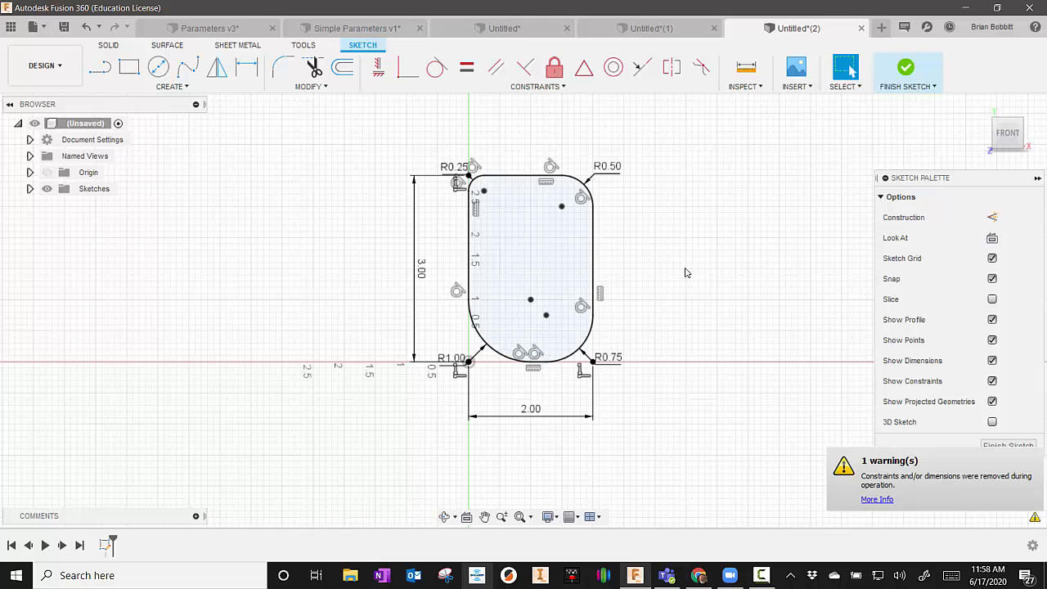
mouse_move(906, 68)
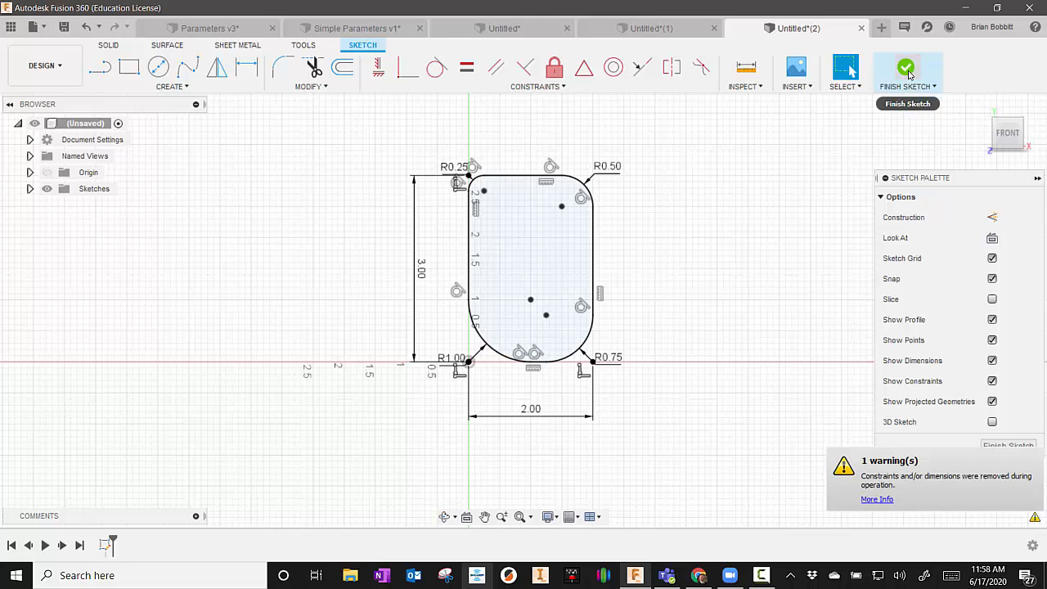
mouse_move(907, 71)
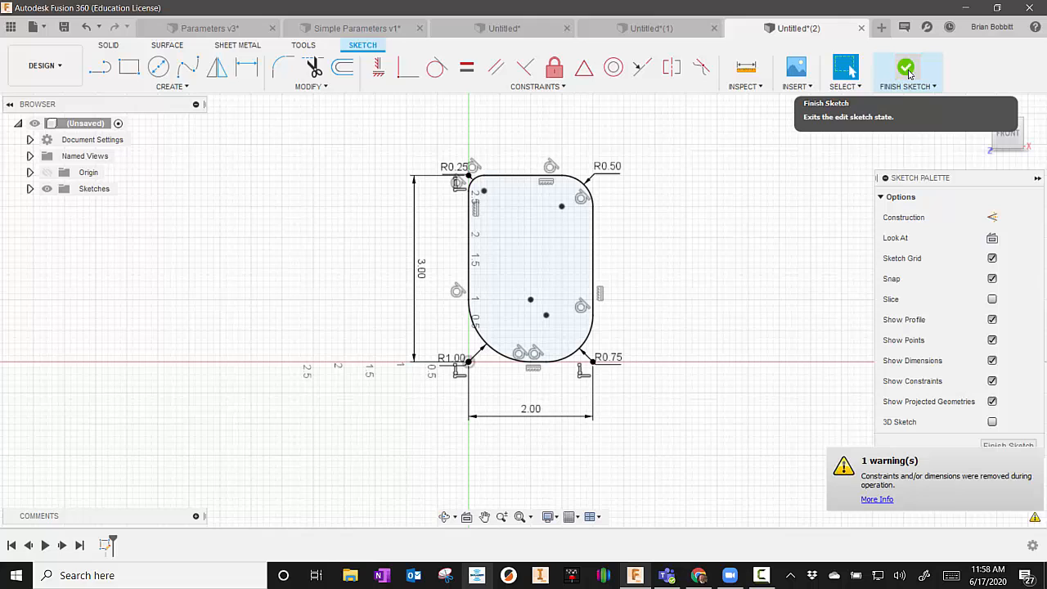
Step: Finish the sketch and extrude the rounded rectangle into a 0.70 in thick solid
left_click(906, 69)
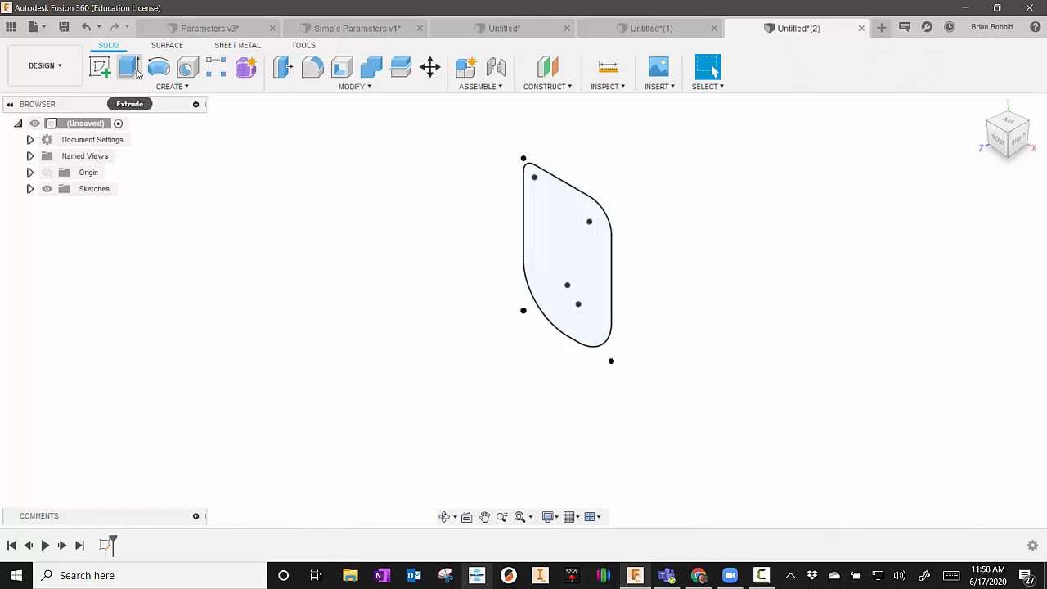
left_click(100, 67)
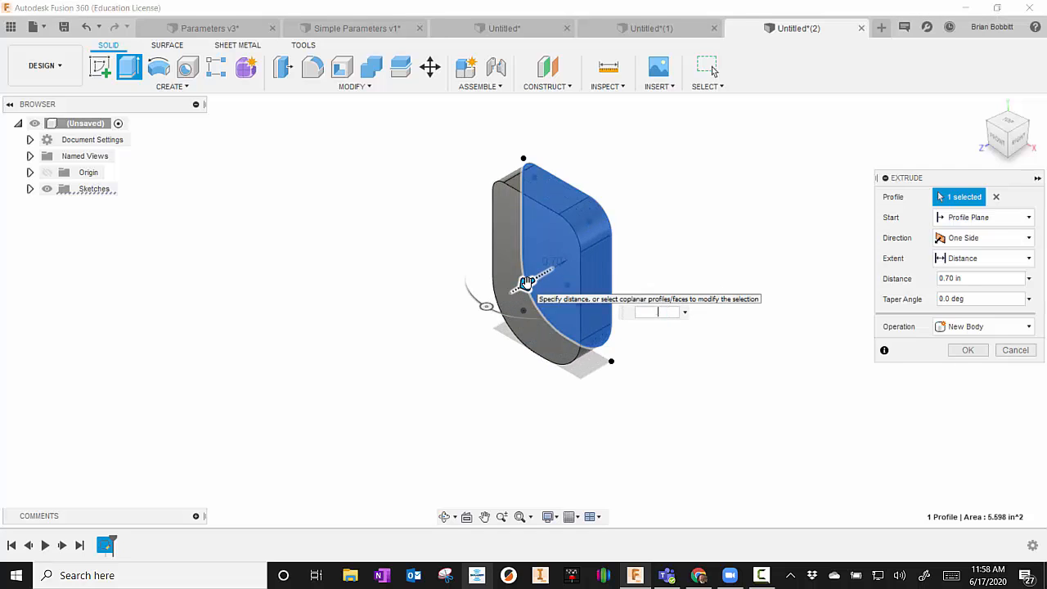
left_click(969, 350)
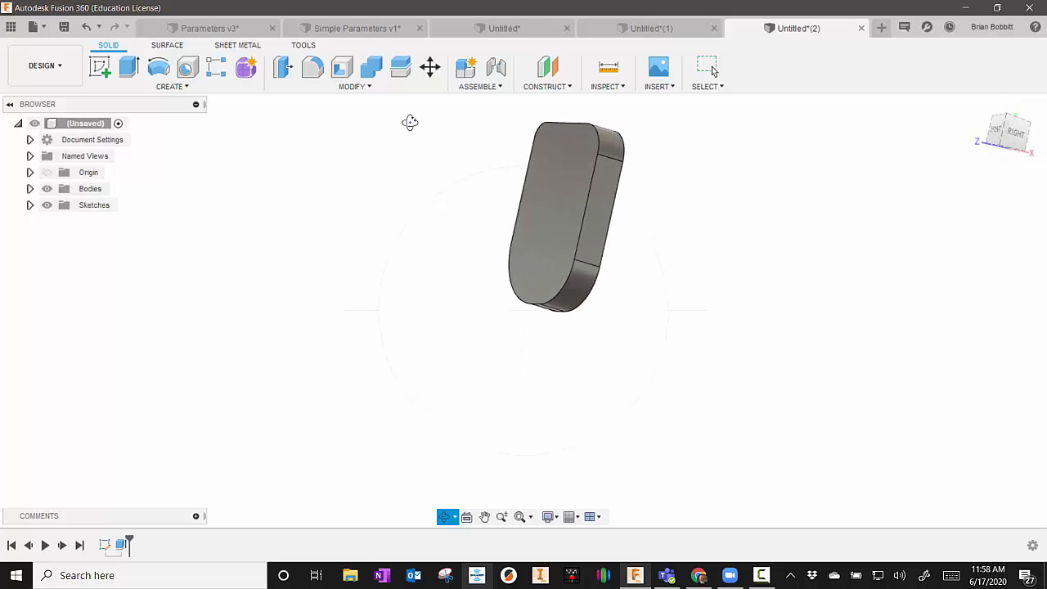
mouse_move(314, 67)
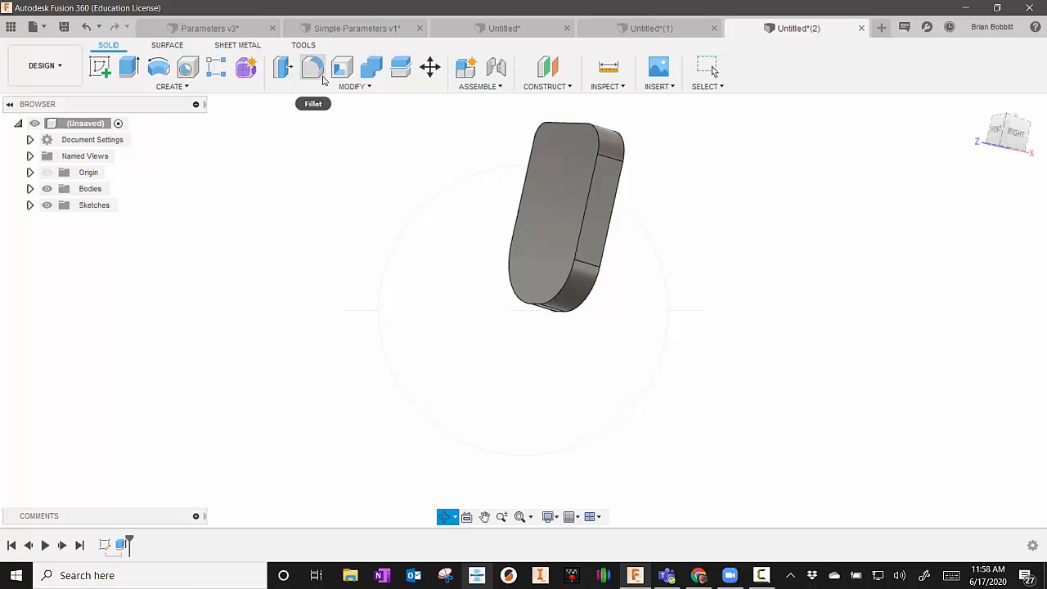
mouse_move(313, 67)
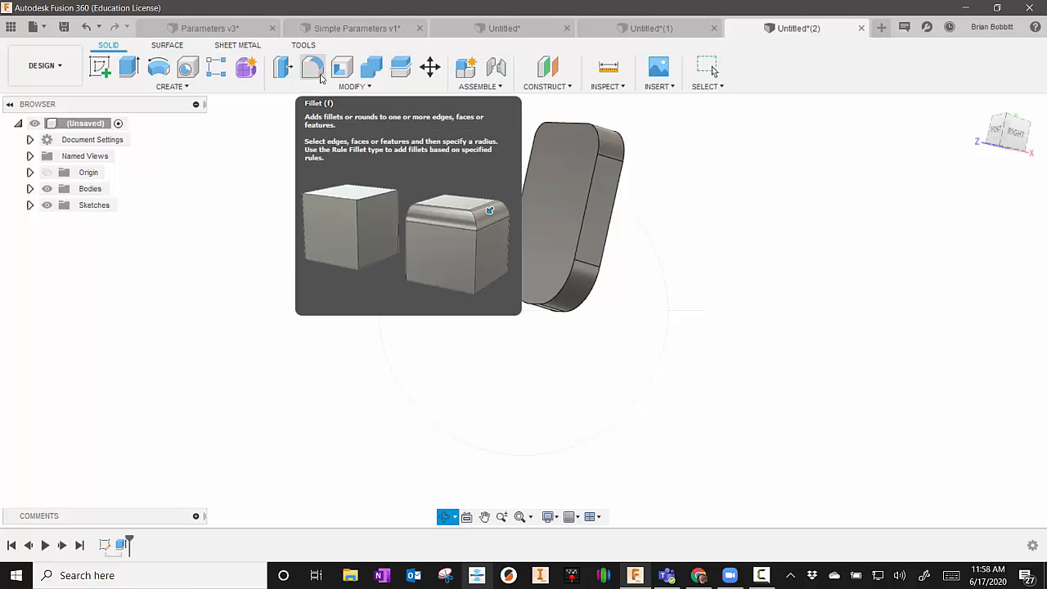
Step: Fillet both outer edge loops of the block at 0.25 in and orbit to view it
left_click(313, 69)
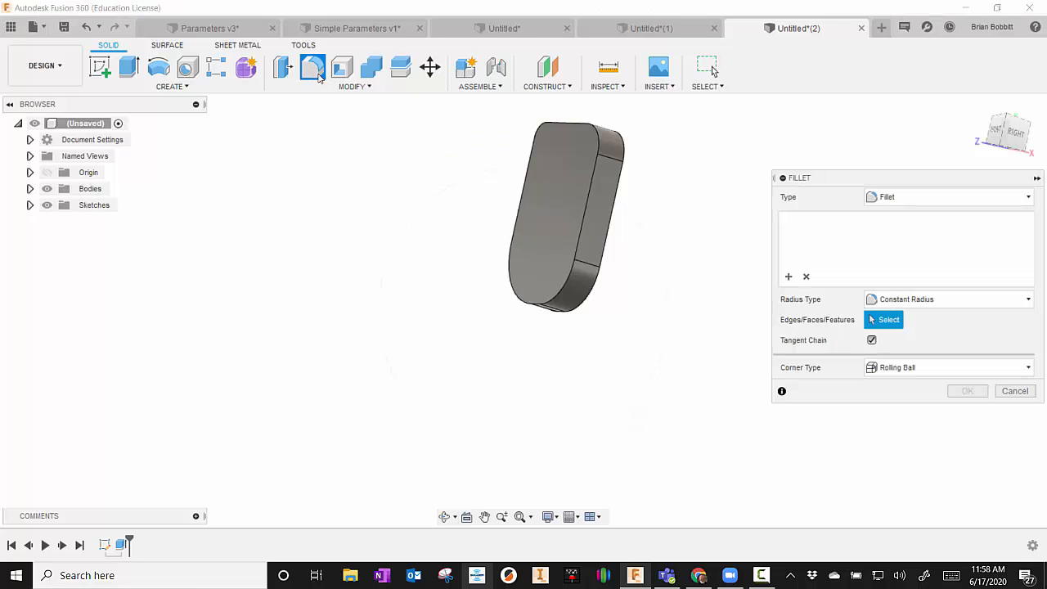
mouse_move(576, 226)
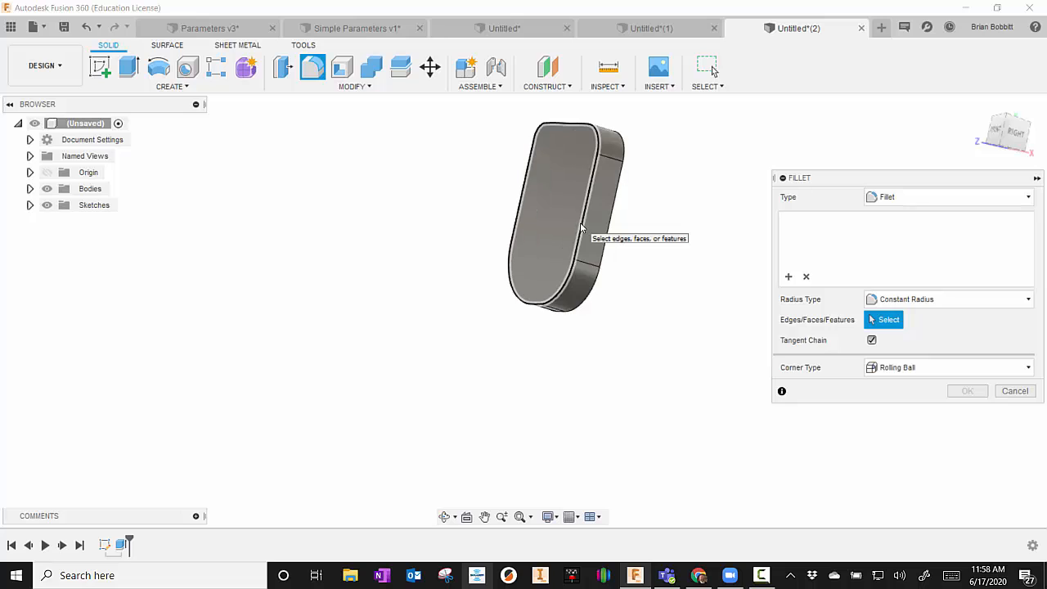
left_click(579, 221)
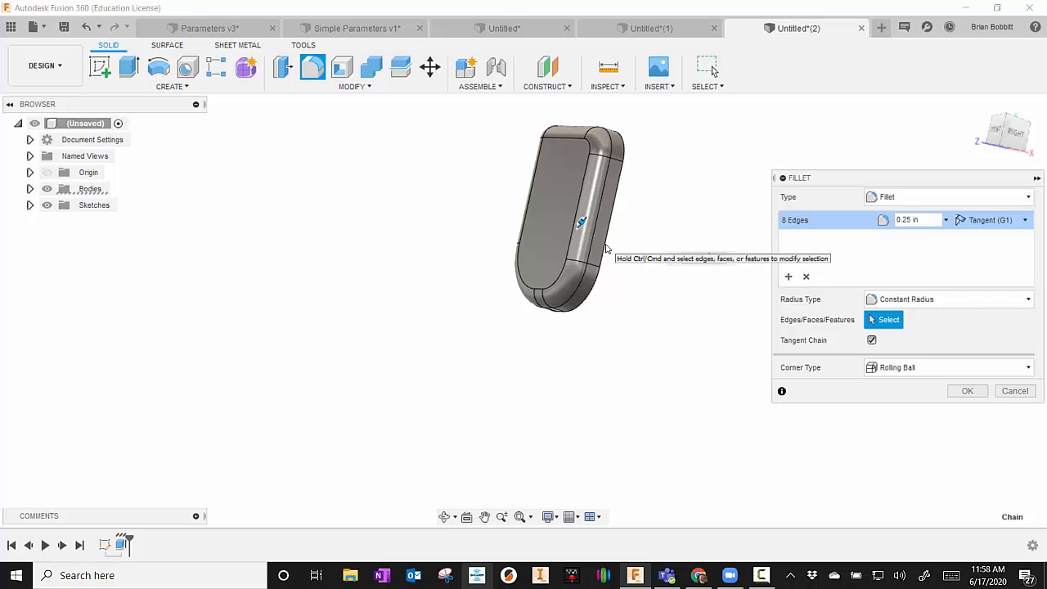
left_click(967, 389)
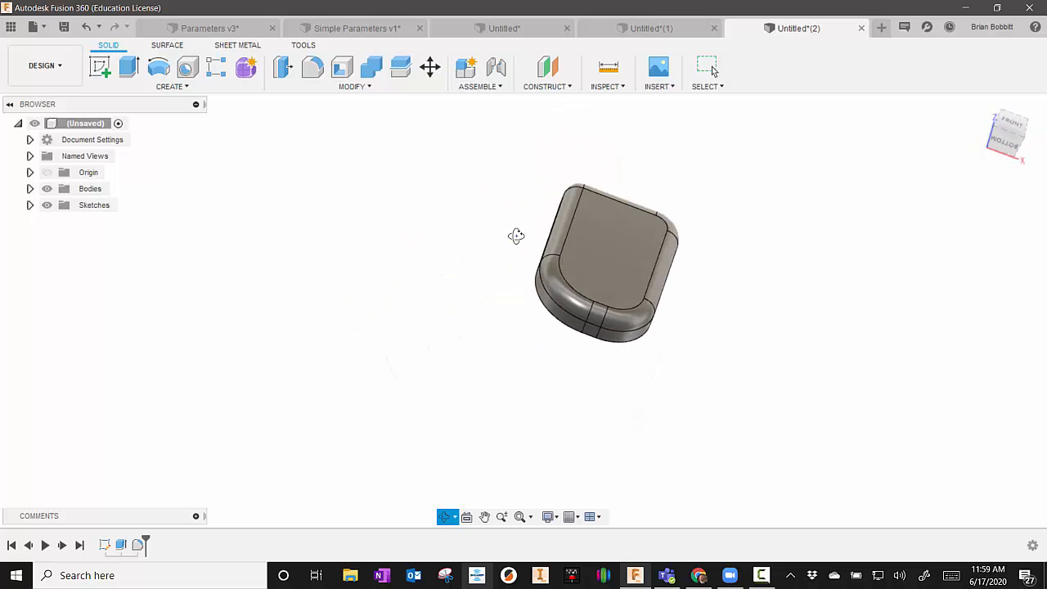
left_click_drag(515, 236, 494, 209)
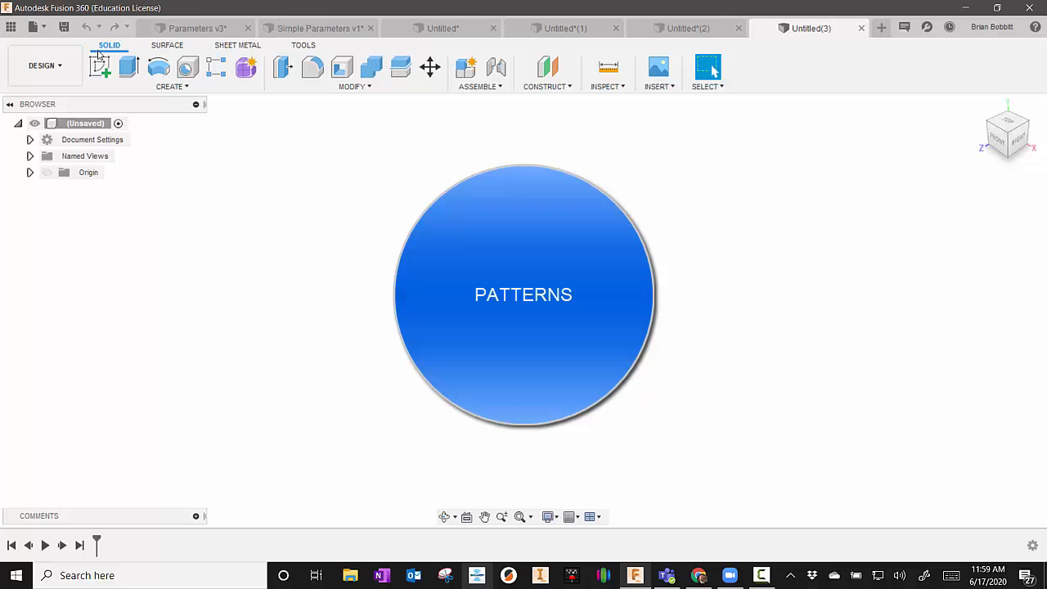
mouse_move(100, 68)
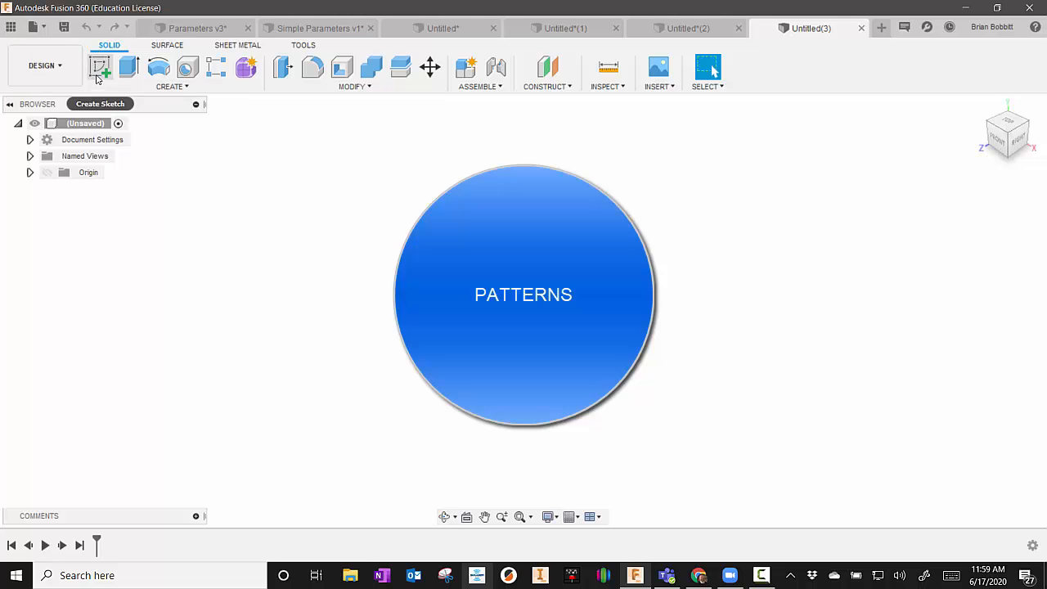
Step: Start a new sketch and draw a large circle centred on the origin
left_click(100, 67)
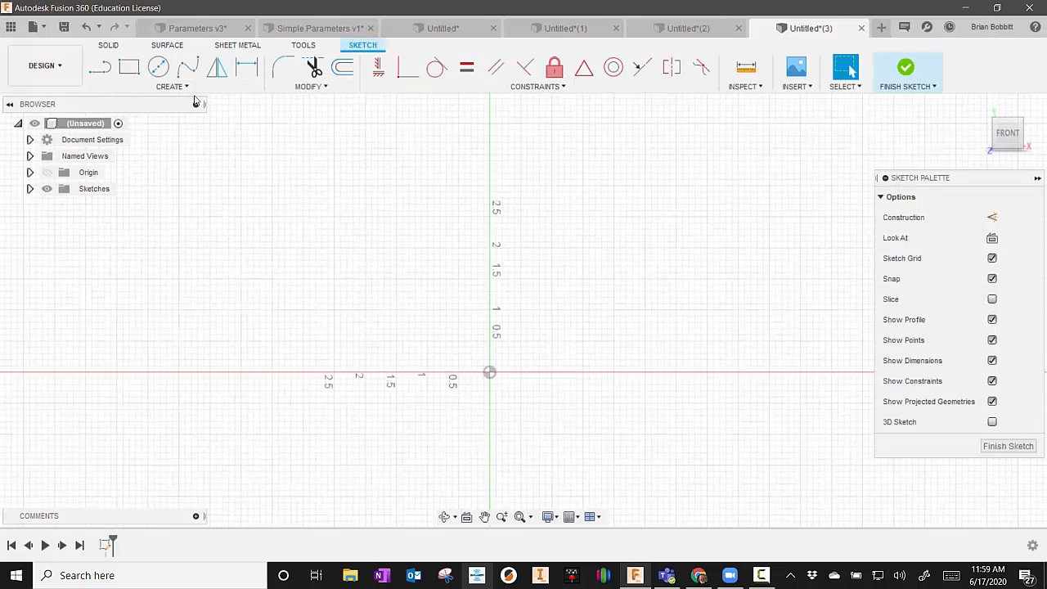
left_click(157, 67)
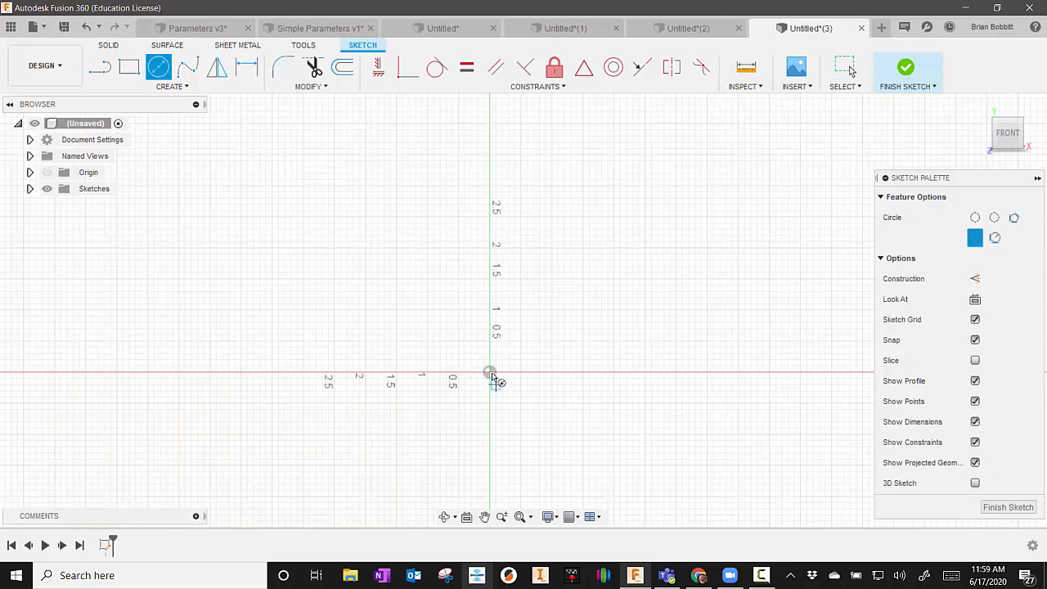
left_click_drag(489, 373, 533, 303)
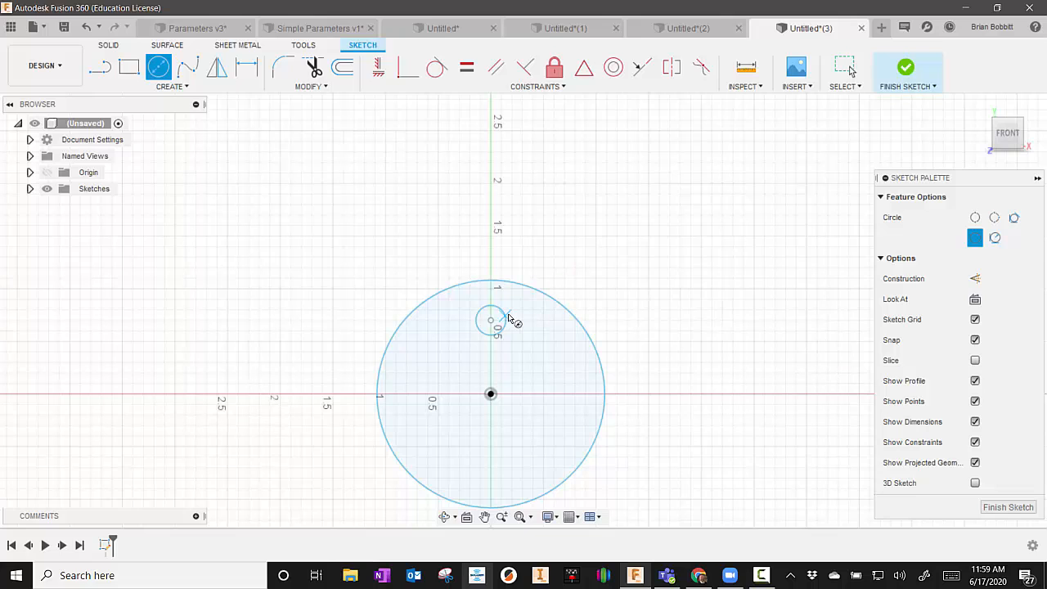
mouse_move(434, 397)
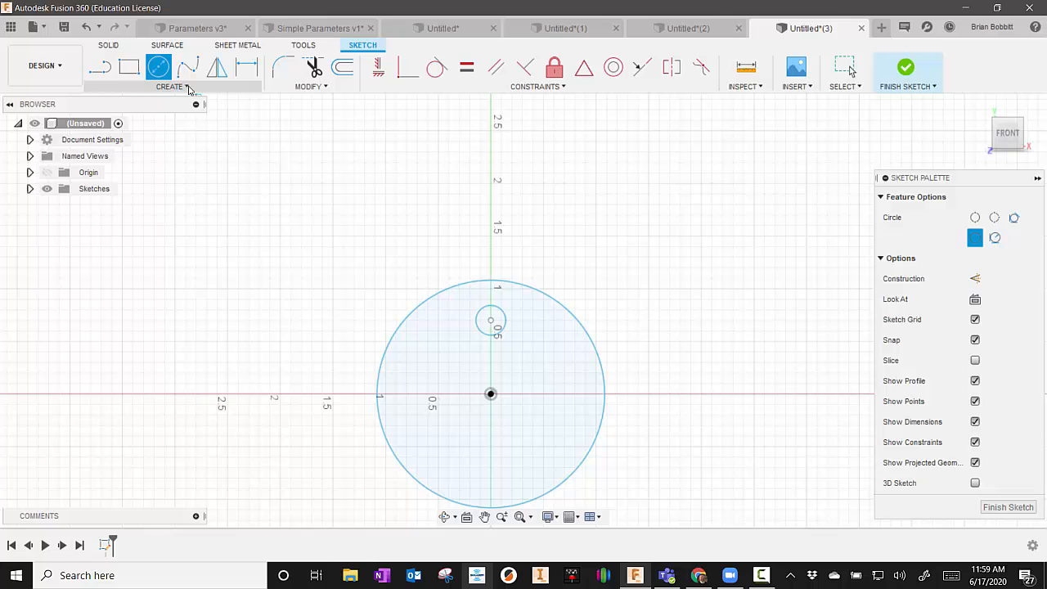
left_click(172, 86)
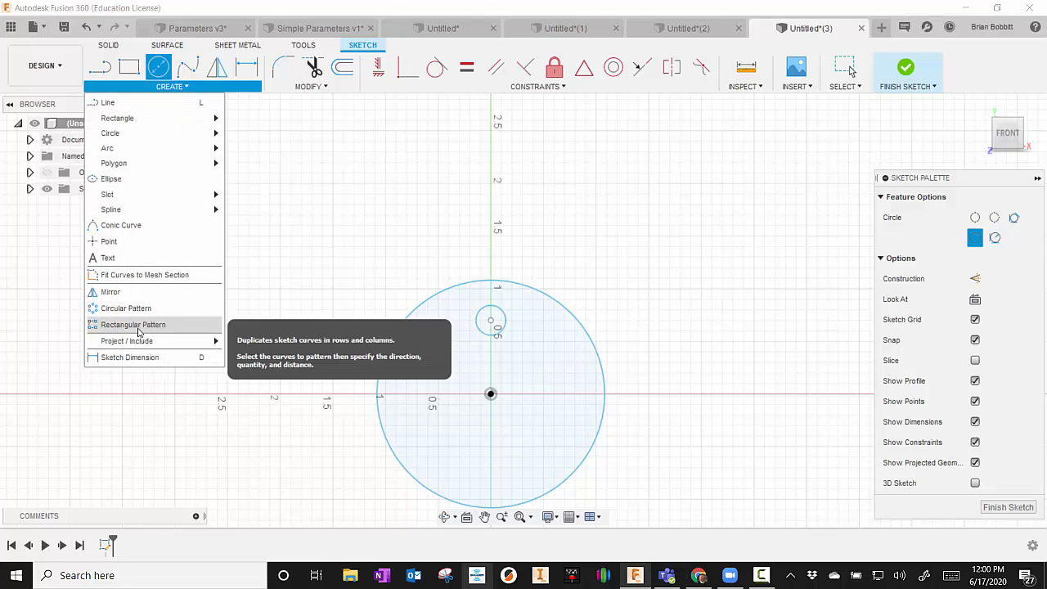
left_click(125, 307)
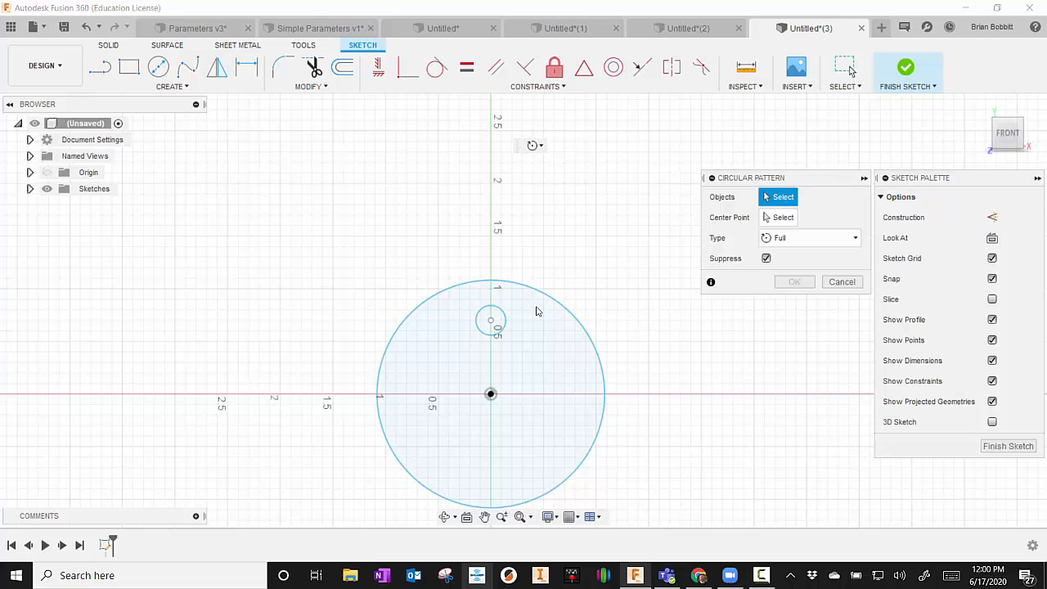
left_click(491, 319)
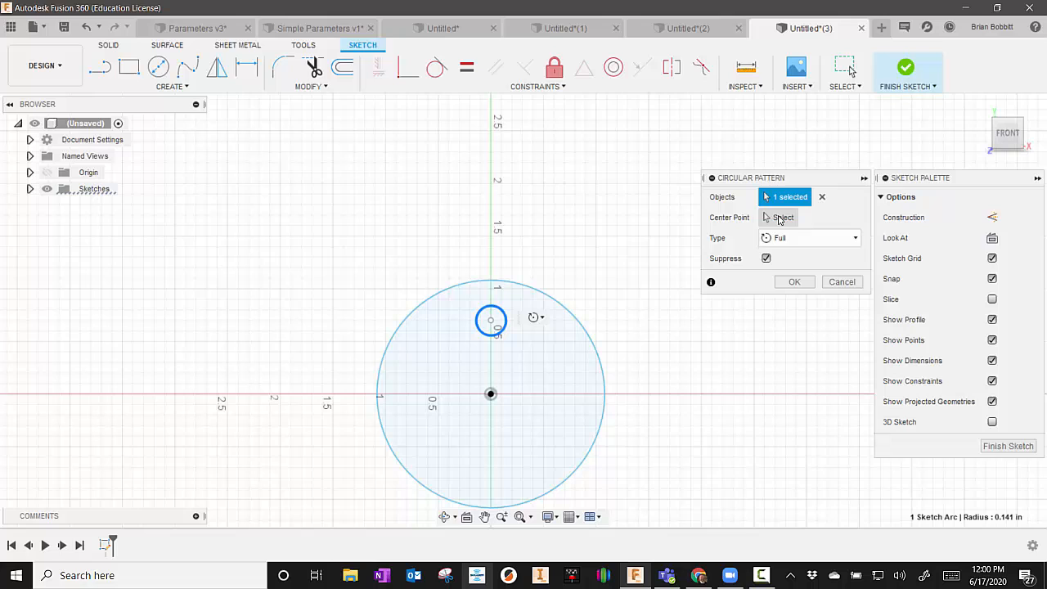
left_click(781, 216)
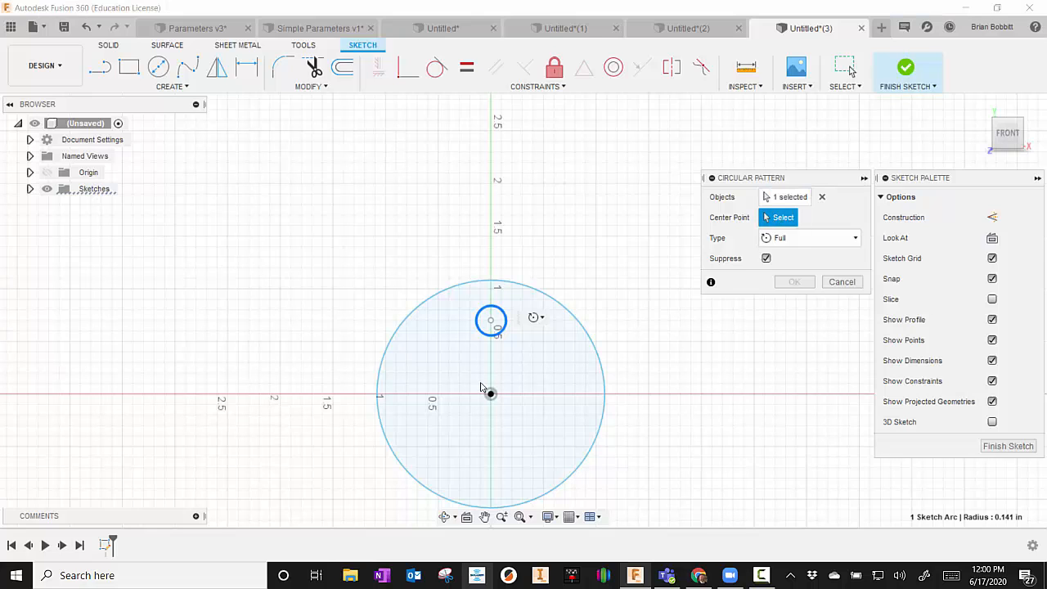
mouse_move(491, 394)
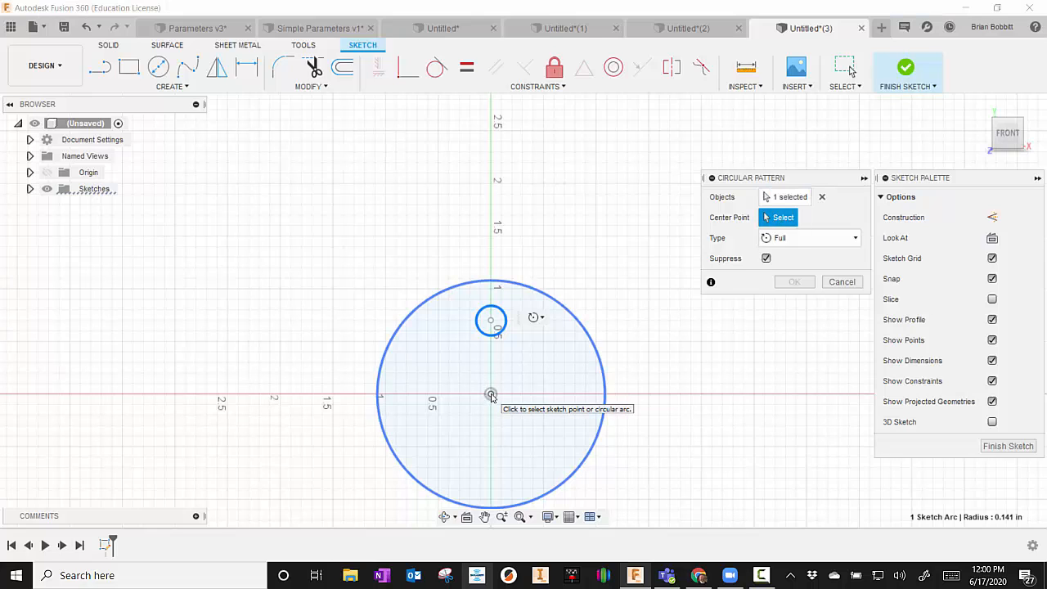
left_click(490, 393)
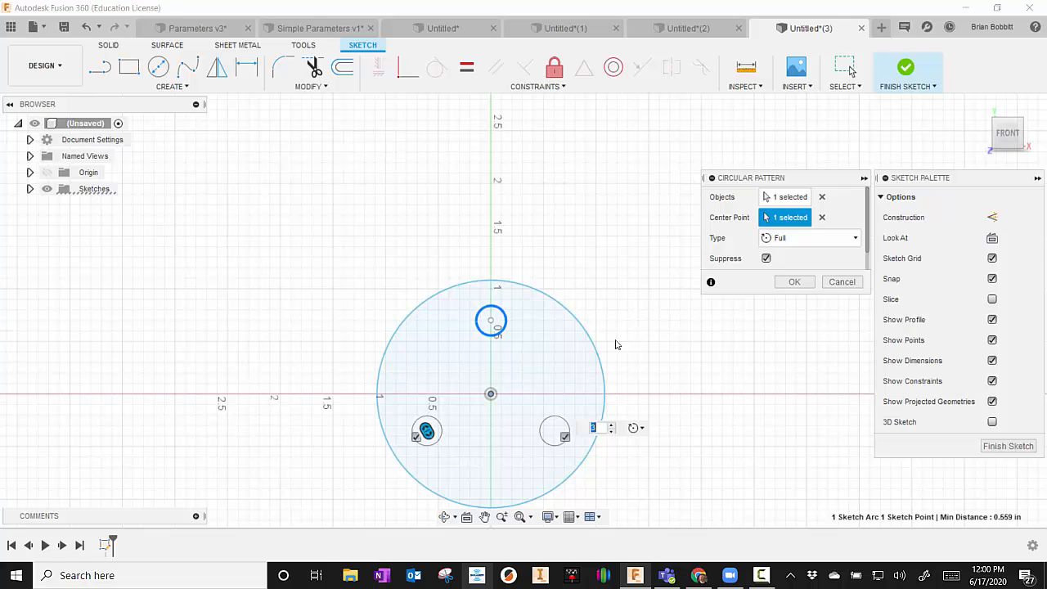
mouse_move(810, 238)
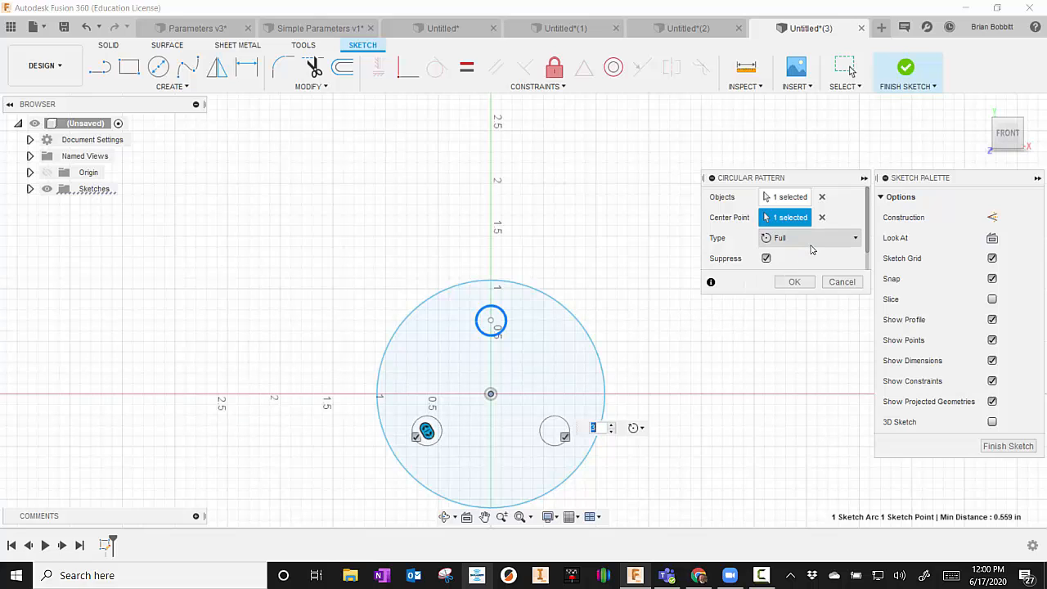
left_click(596, 426)
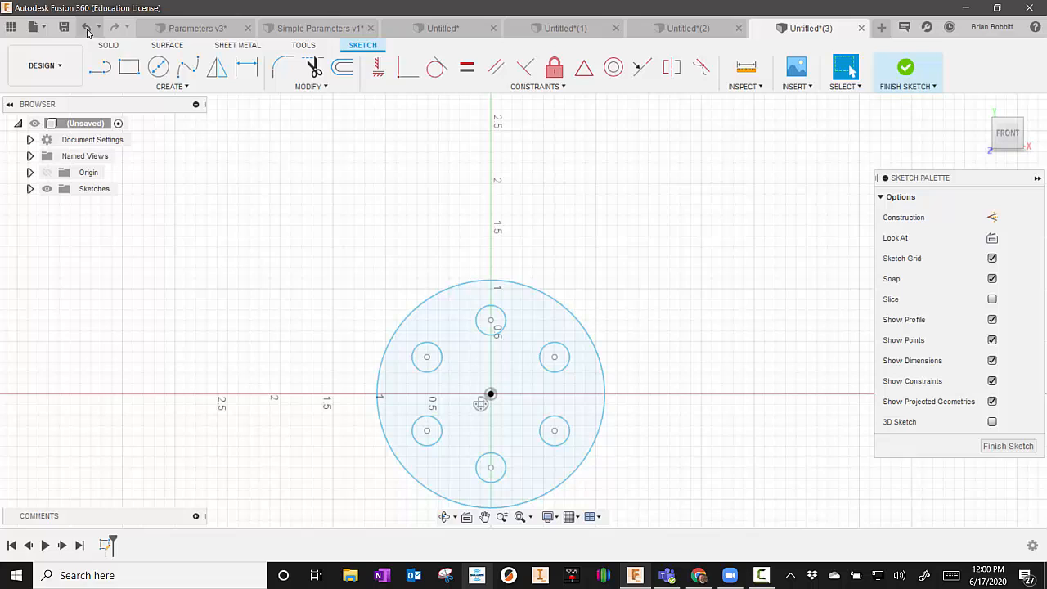
left_click(85, 27)
type(".5")
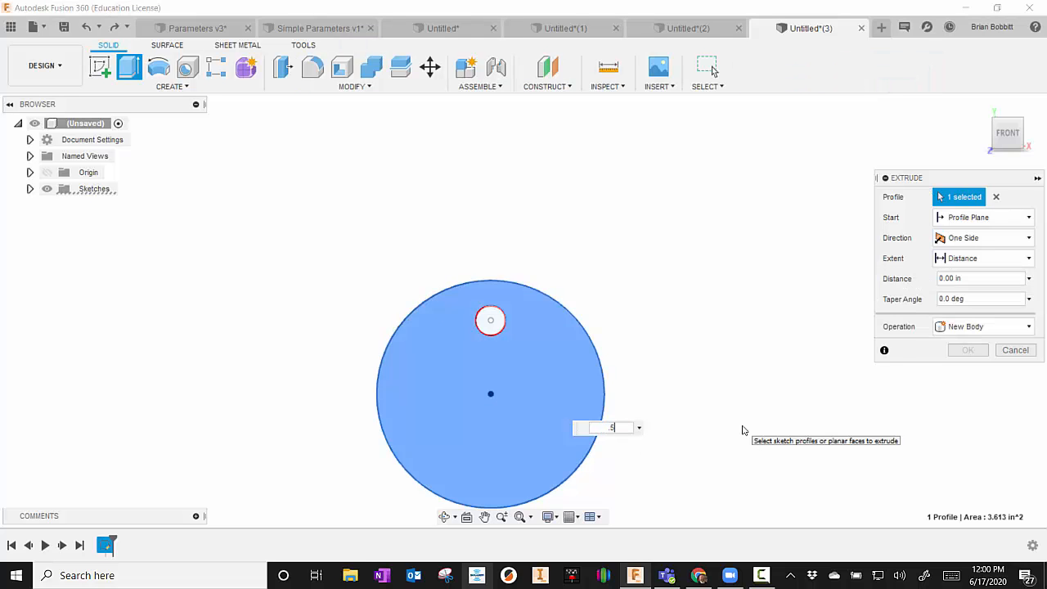
Step: Confirm the extrusion into a disk with one hole near the top, then reach the solid Create commands
left_click(967, 350)
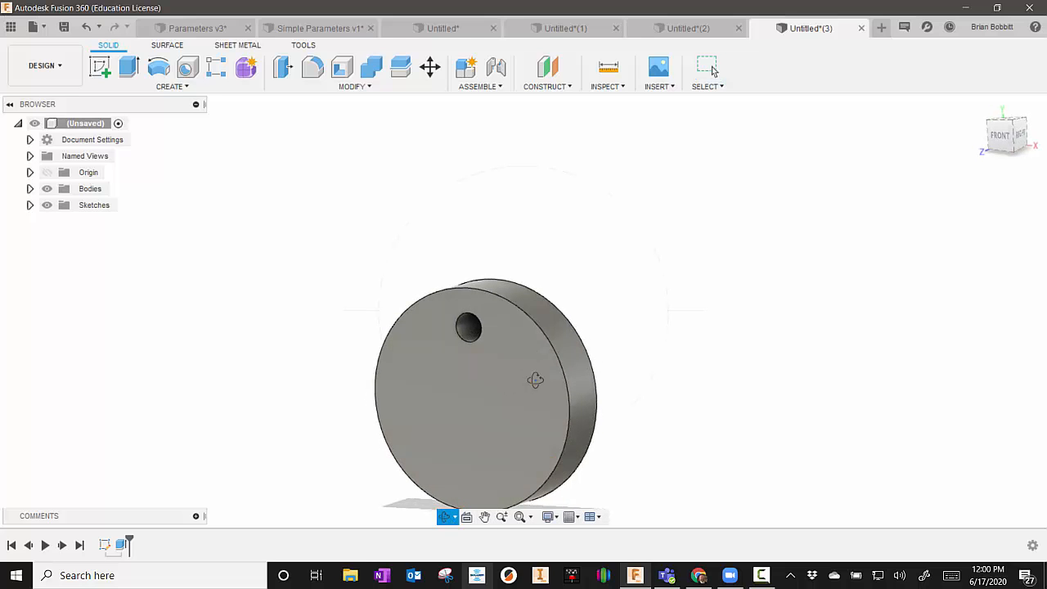
mouse_move(520, 517)
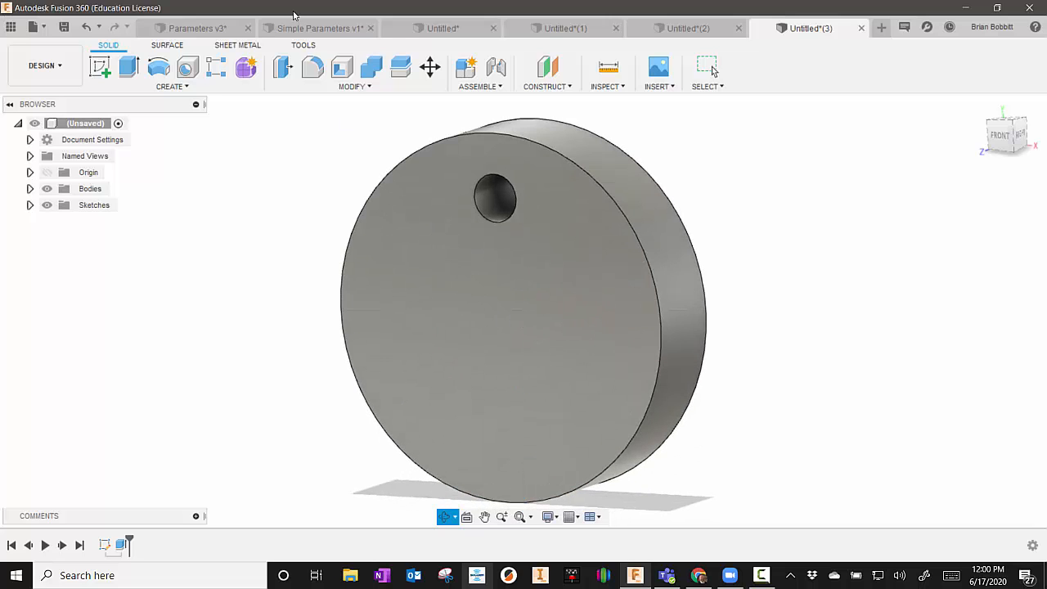
left_click(170, 86)
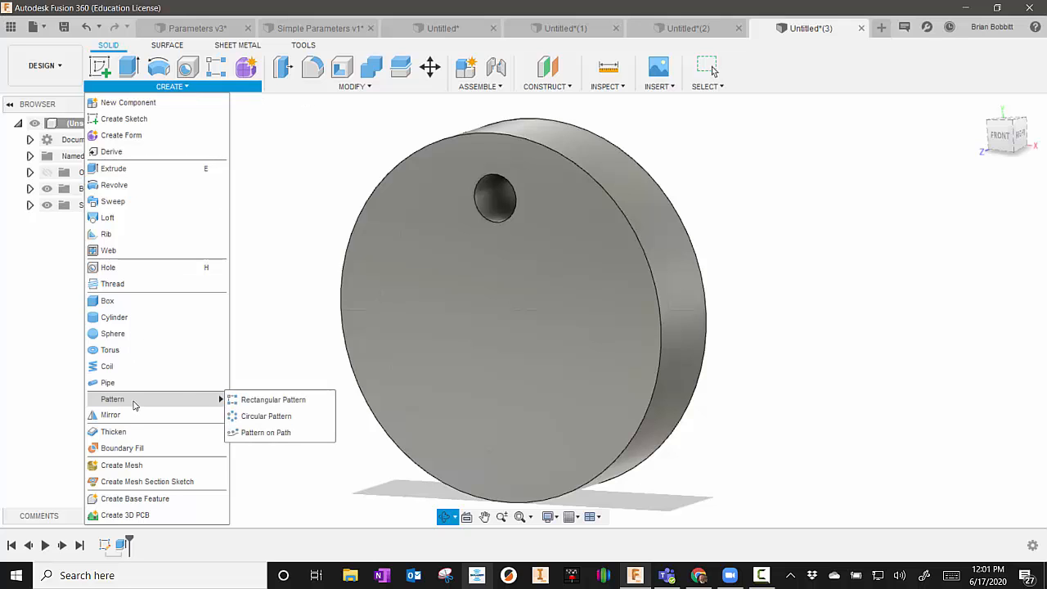
mouse_move(265, 416)
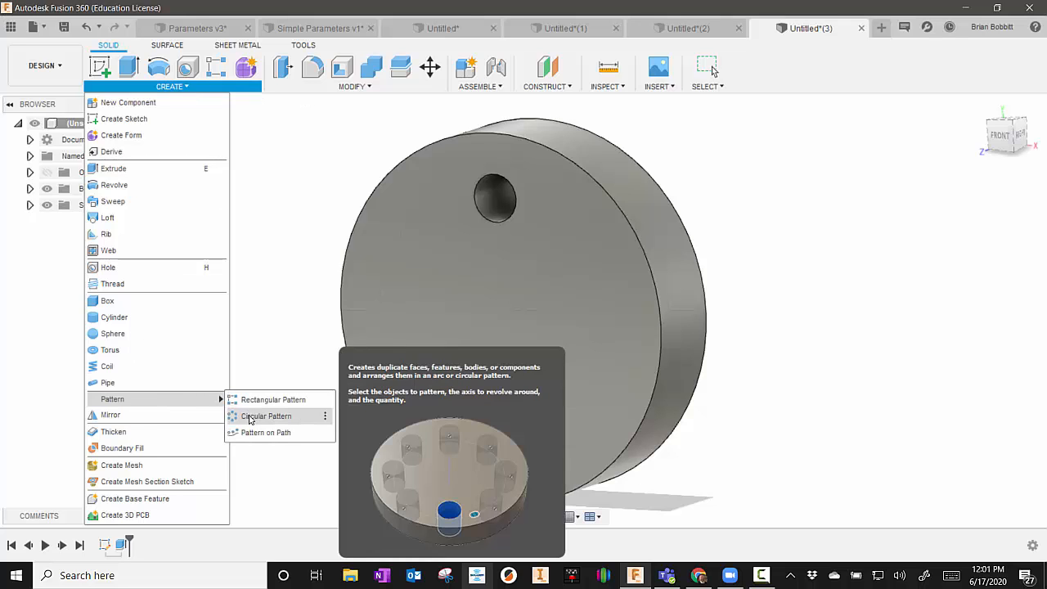
Step: Circular-pattern the hole's inner face around the disk's outer face with quantity 6
left_click(265, 416)
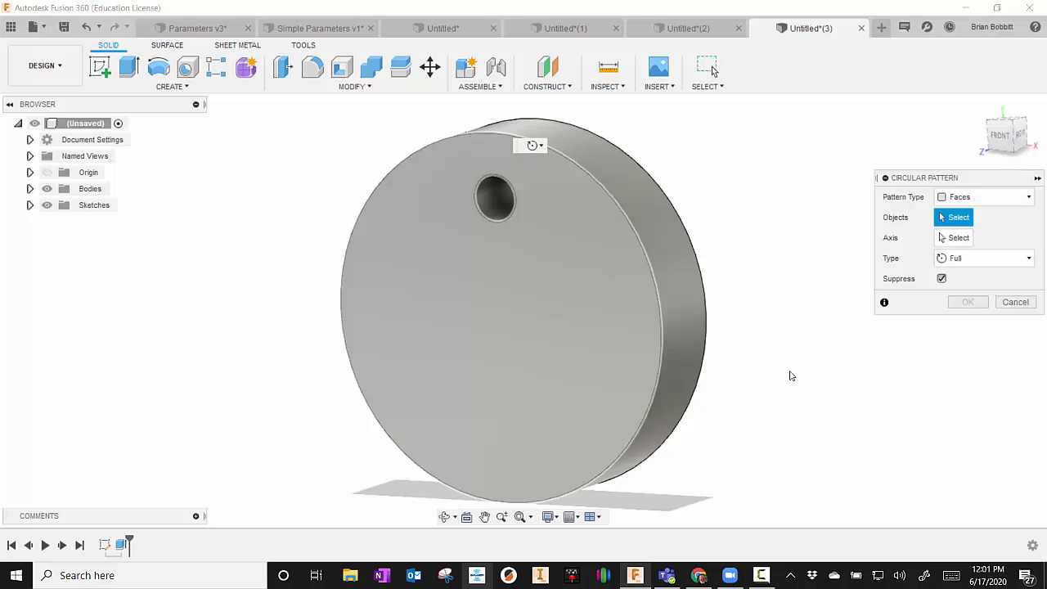
left_click(494, 216)
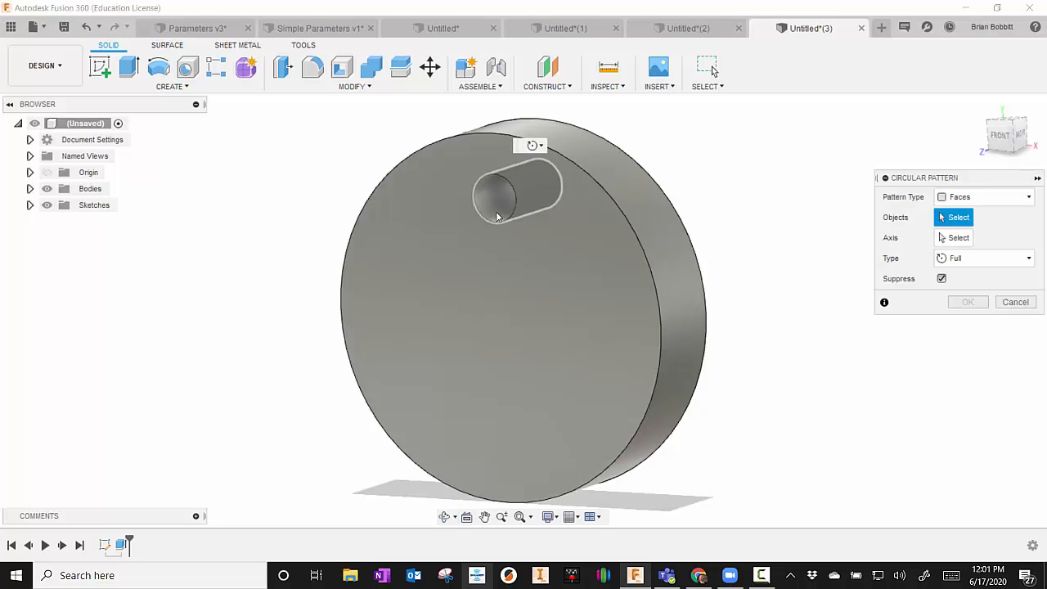
left_click(494, 193)
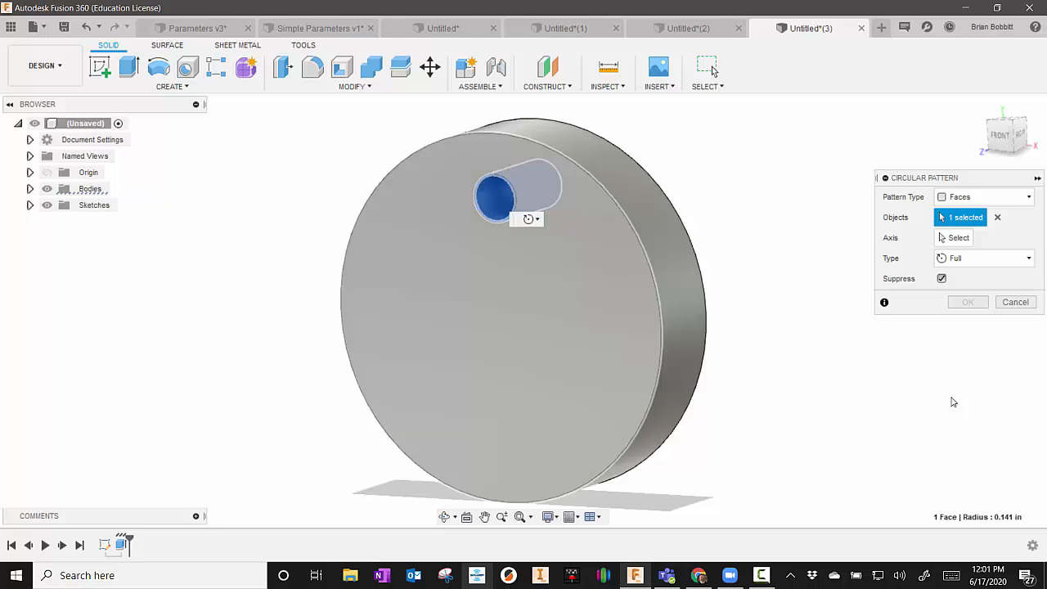
left_click(959, 238)
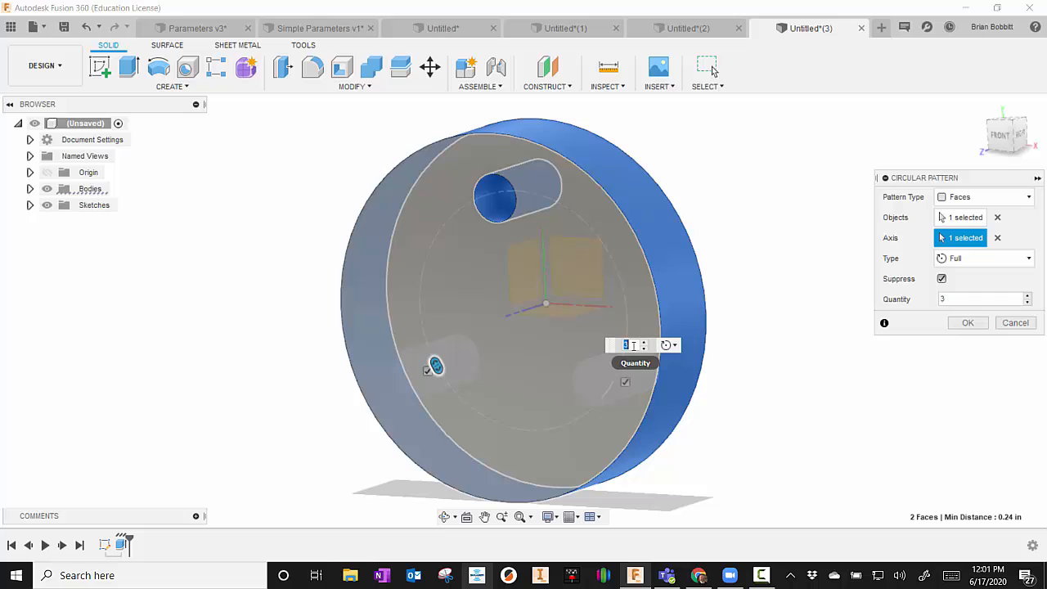
type("6")
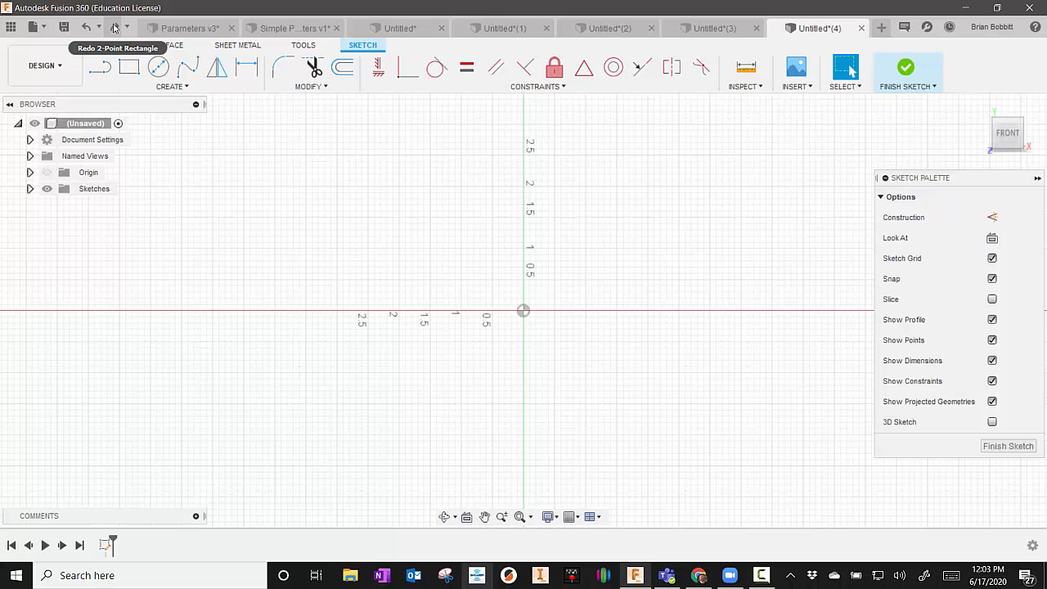
Step: Draw a small circle near the rectangle's upper-left corner, entering 2 for its size
left_click(128, 67)
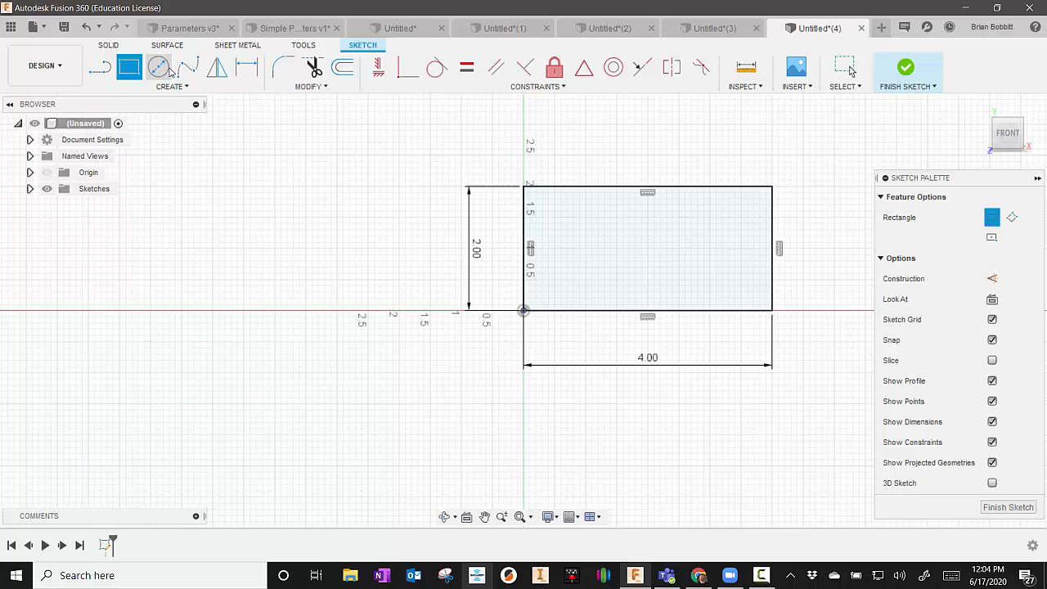
left_click(161, 67)
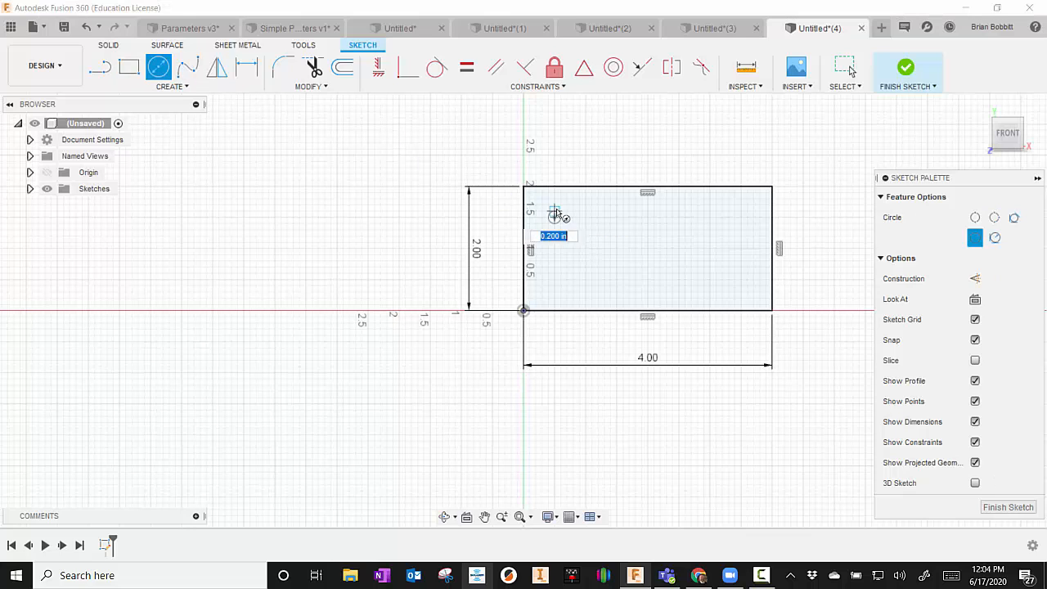
type("2")
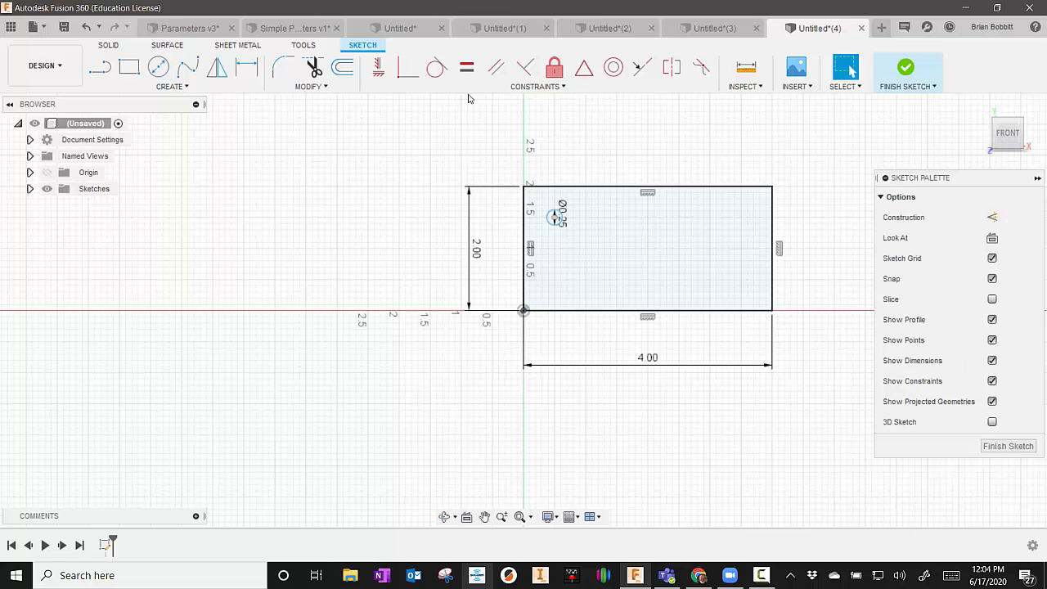
left_click(170, 86)
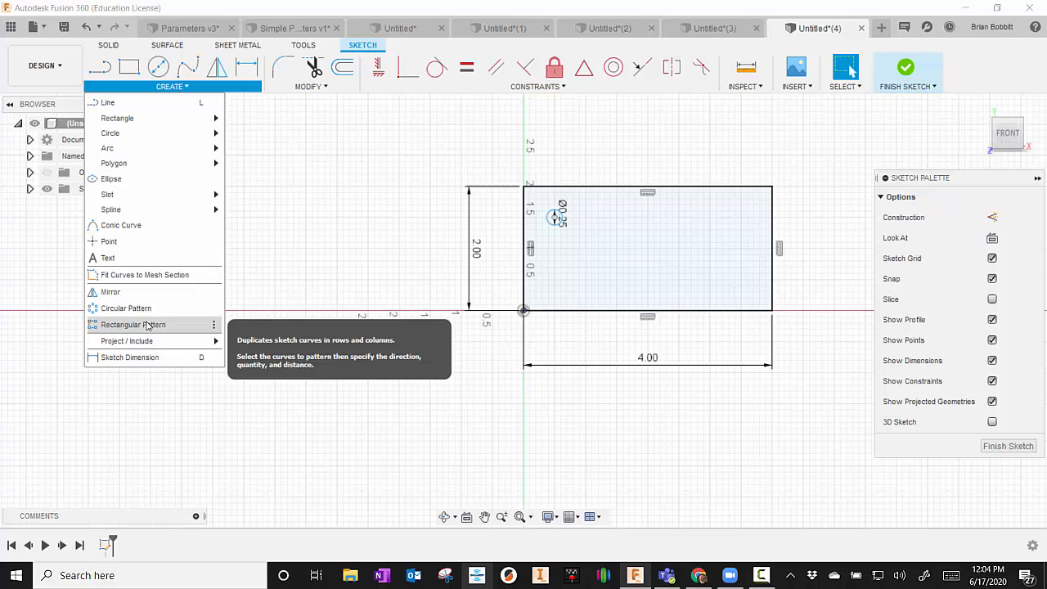
Step: Rectangular-pattern the circle into a 5 by 3 grid across the rectangle and confirm
left_click(133, 324)
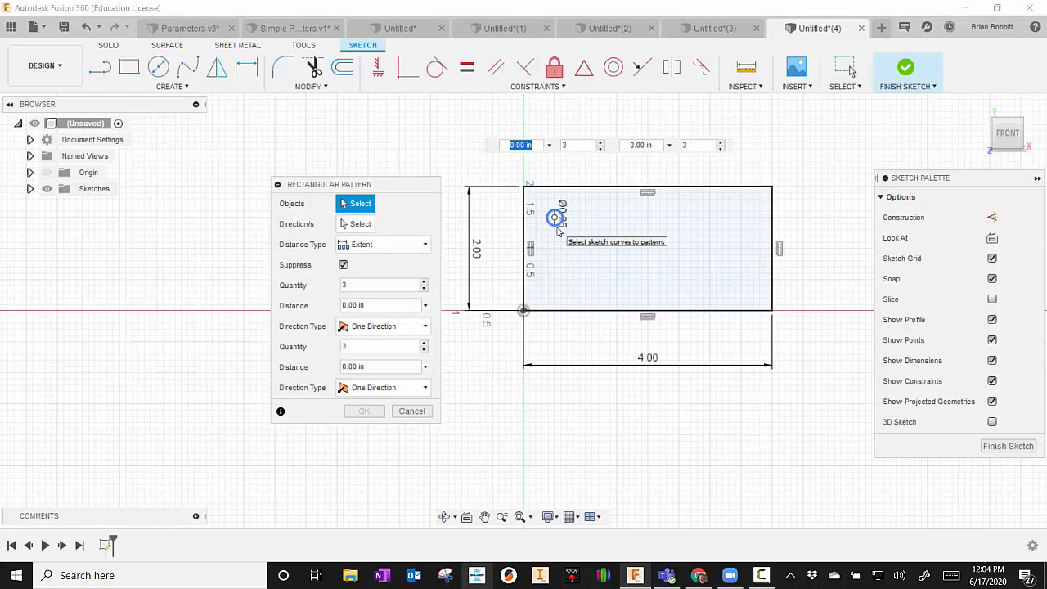
left_click(556, 216)
type("3")
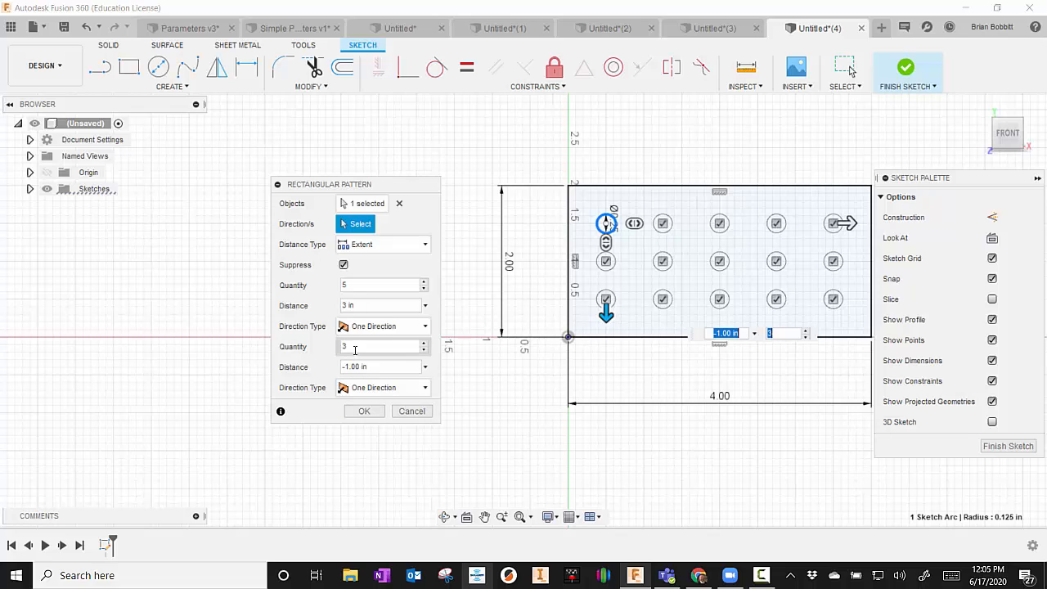
left_click(363, 410)
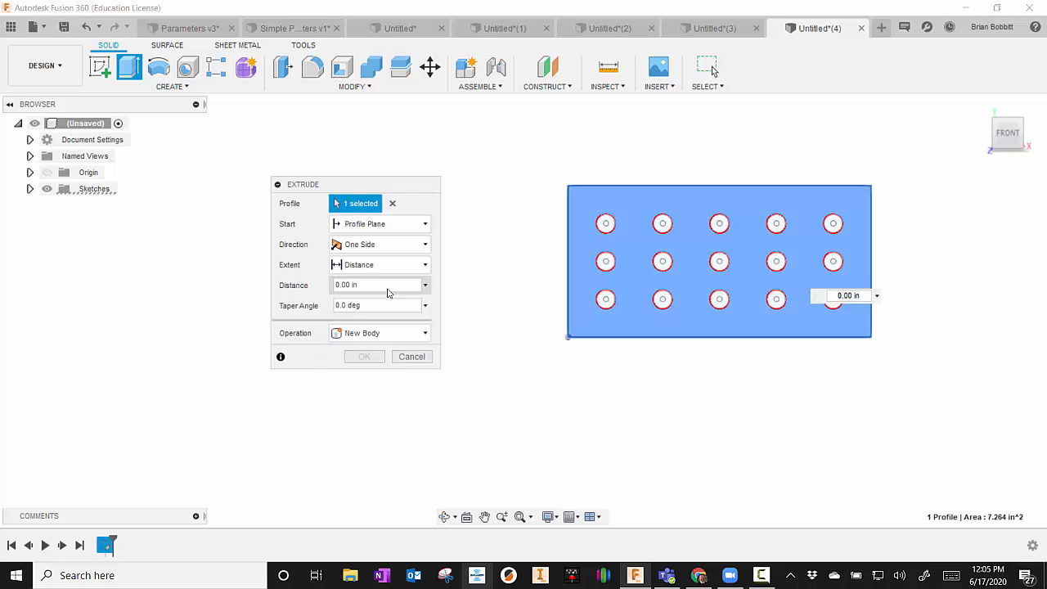
Step: Extrude the hole-grid sketch 1 in into a perforated block and inspect it in 3D
type("1")
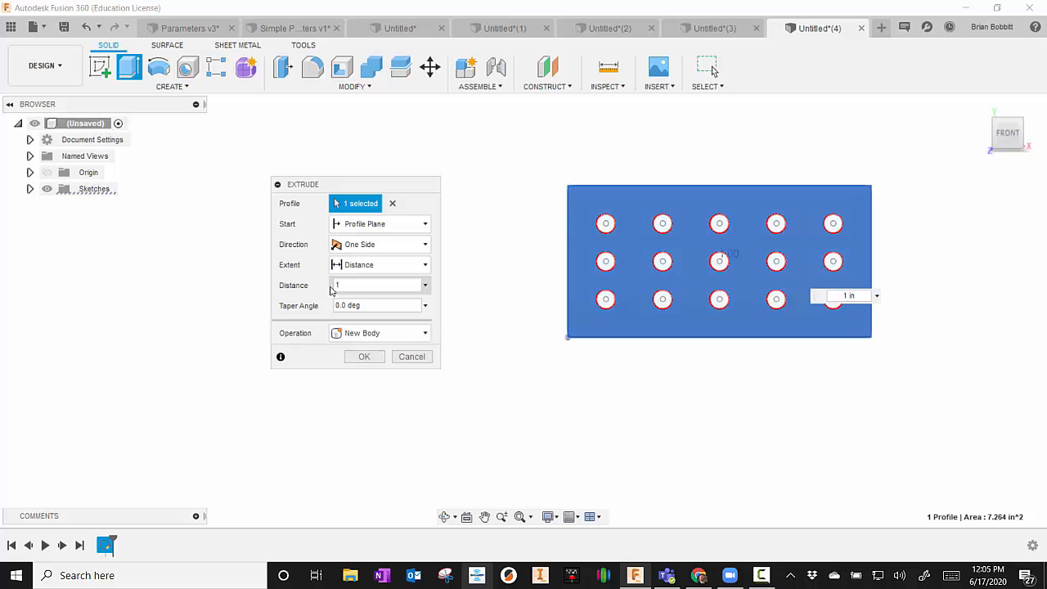
left_click(412, 356)
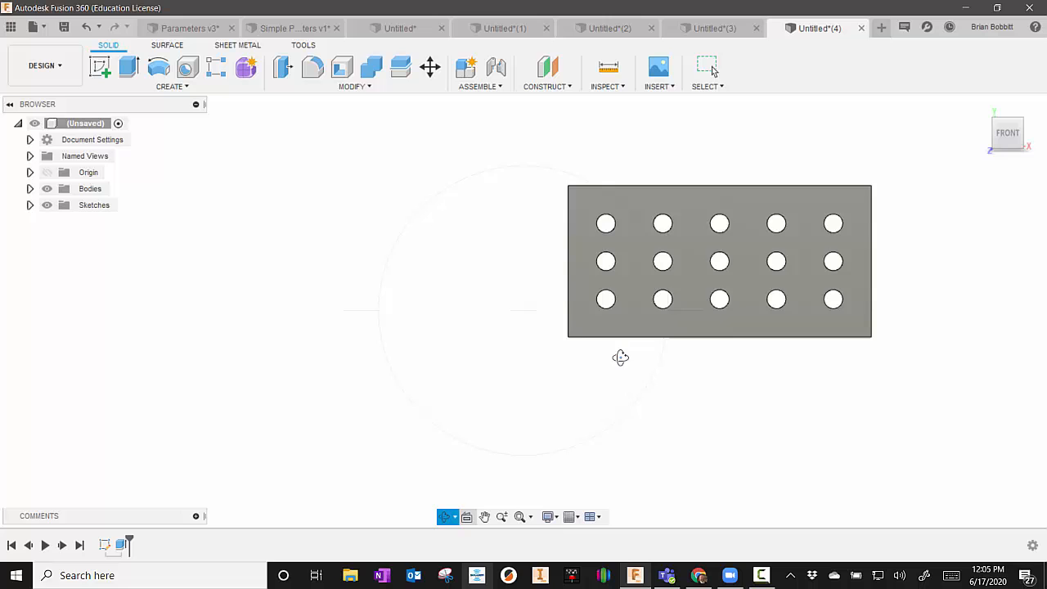
left_click_drag(620, 357, 580, 317)
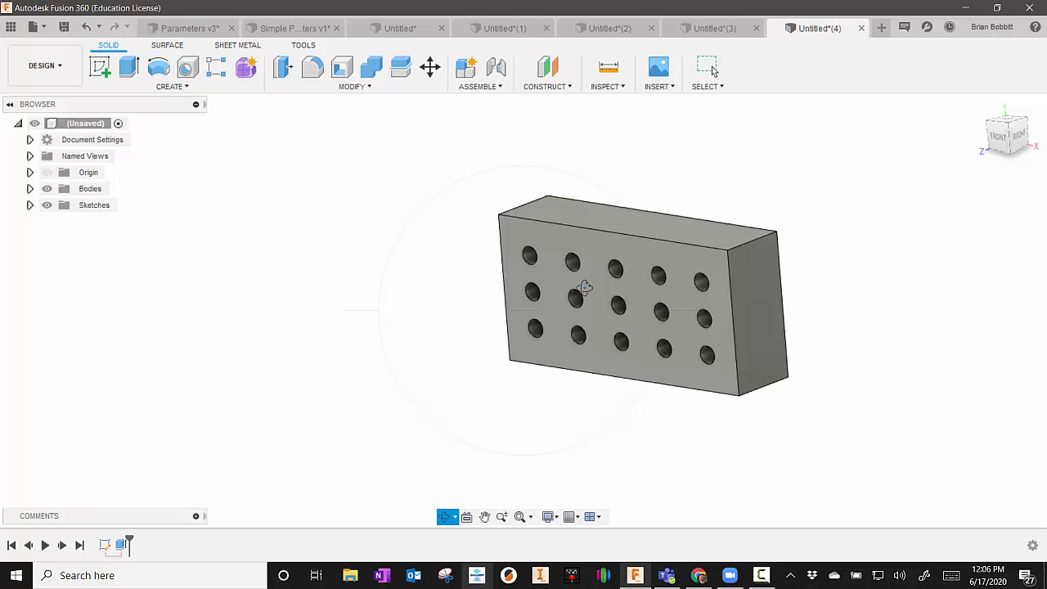
left_click(879, 26)
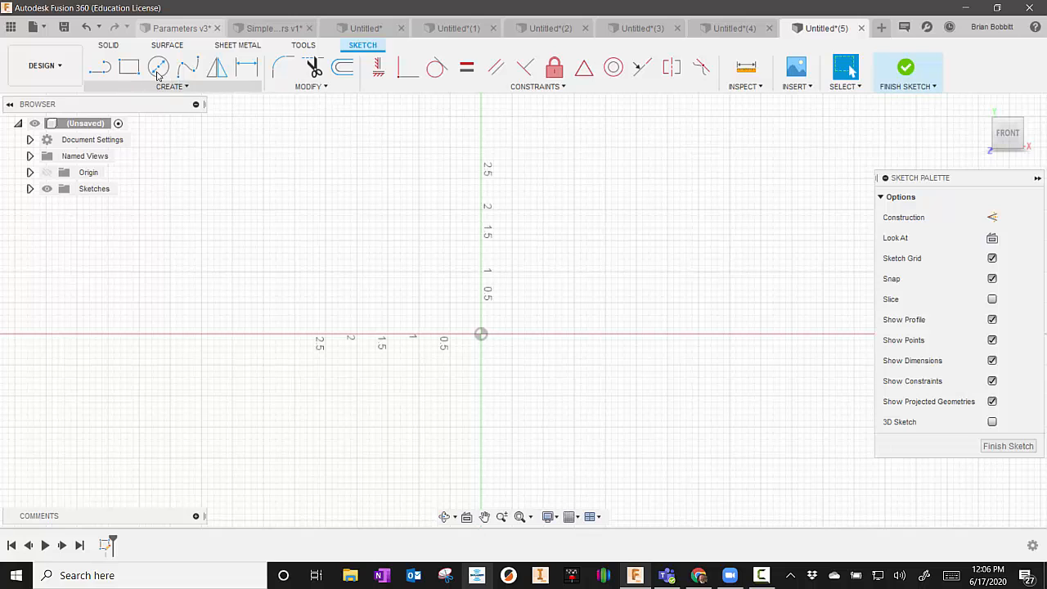
Step: Draw a circle centred on the origin and finish the sketch
left_click(159, 67)
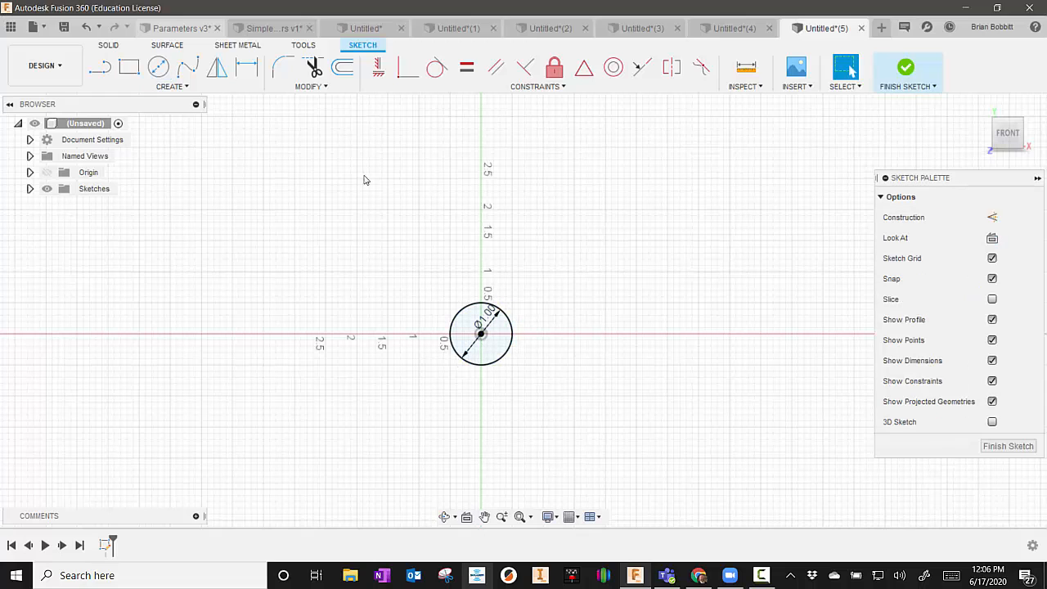
left_click(906, 67)
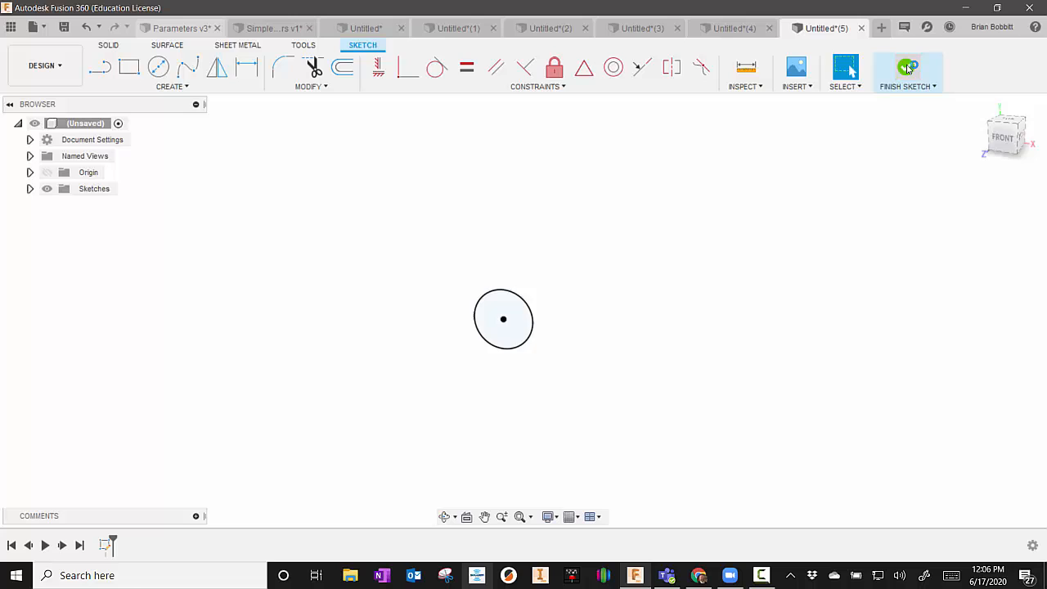
left_click(906, 72)
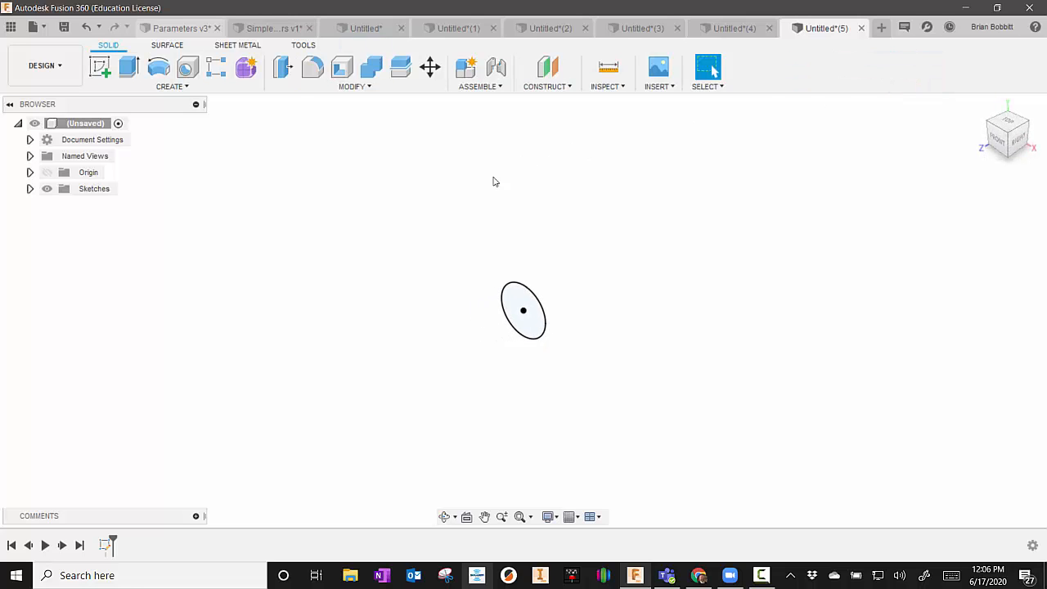
mouse_move(149, 200)
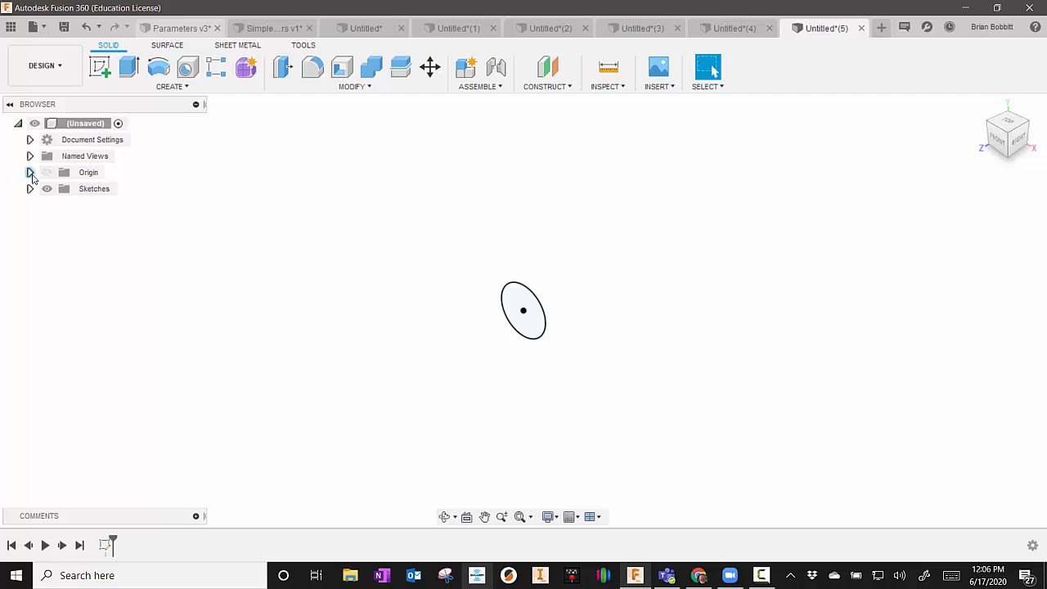
Step: Start a sketch on the XZ plane and draw the bent line path from the circle's centre
left_click(30, 172)
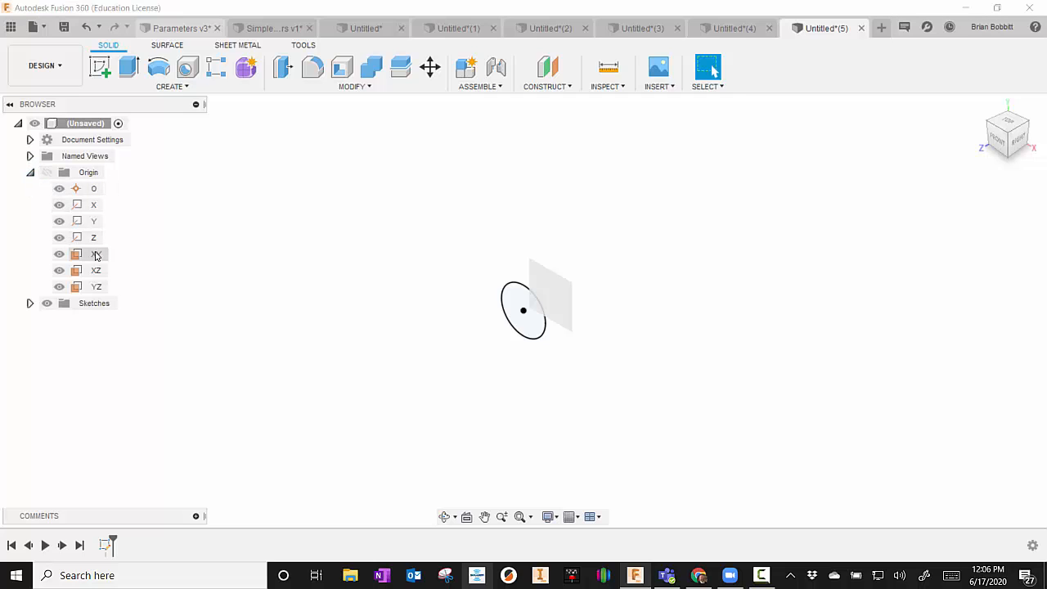
left_click(59, 253)
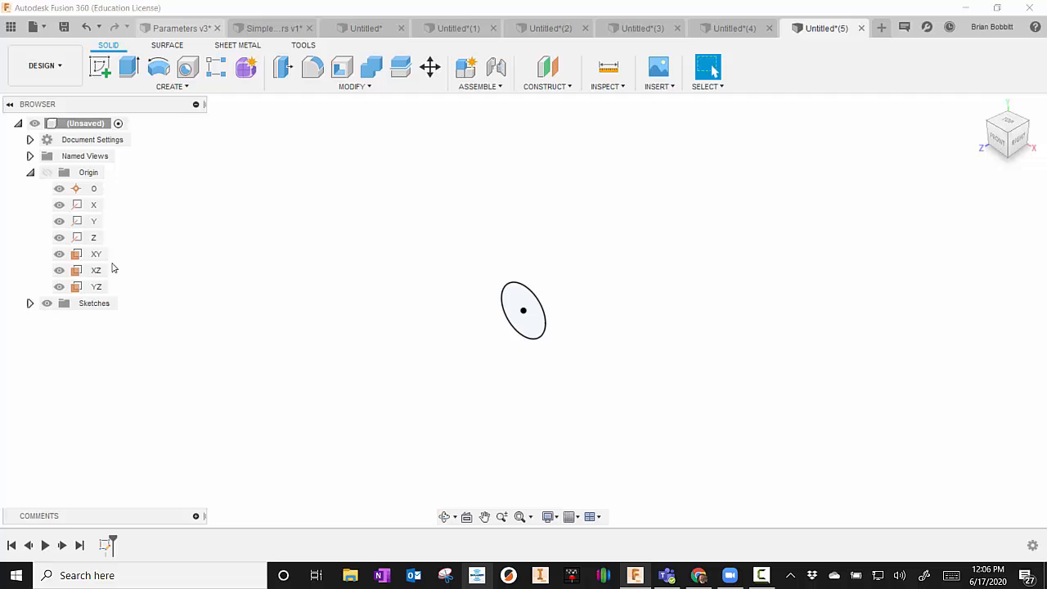
left_click(94, 270)
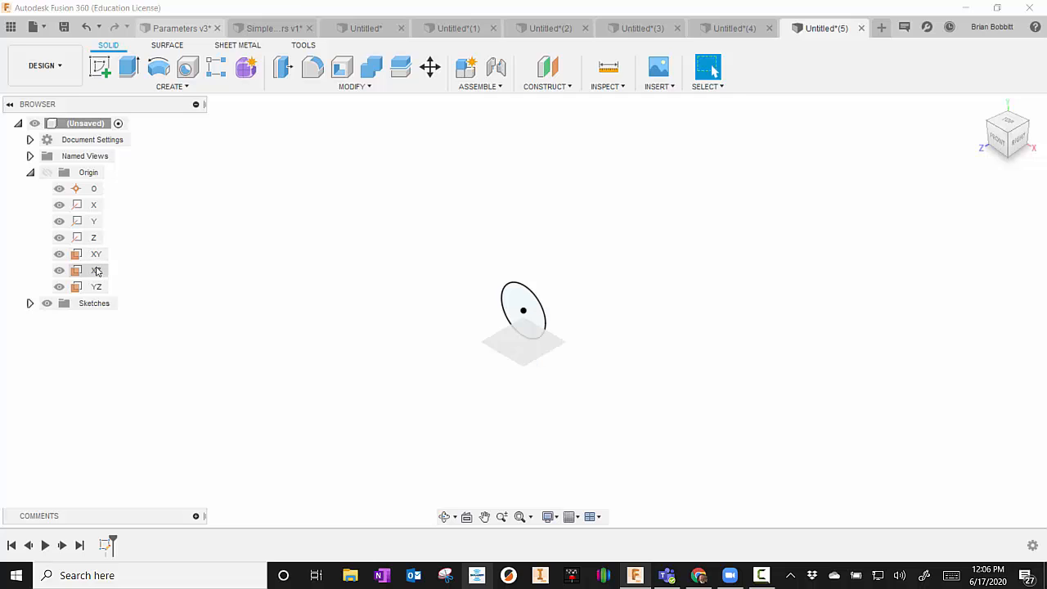
right_click(94, 270)
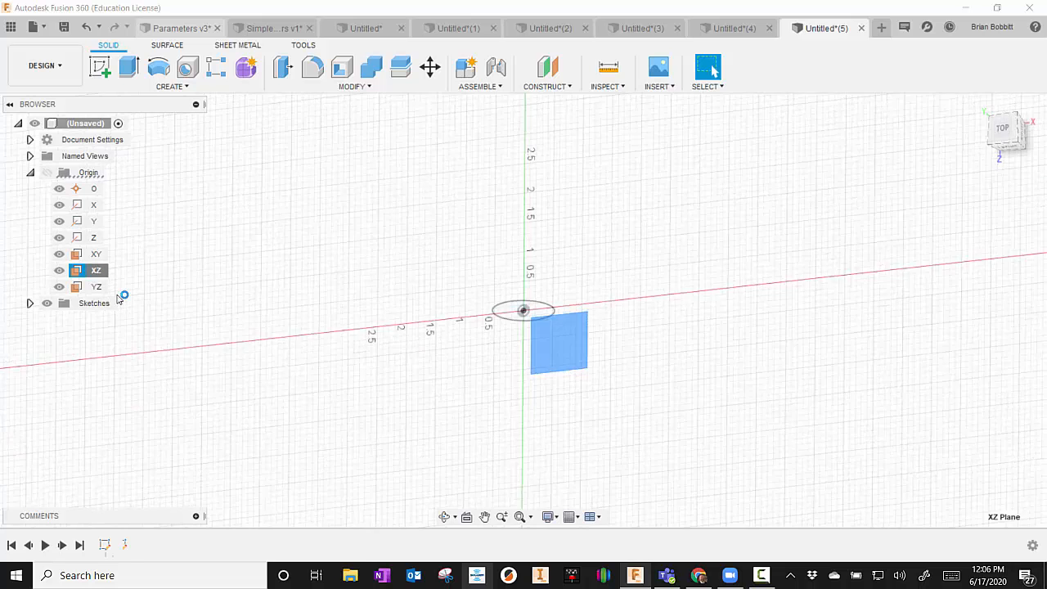
left_click(99, 67)
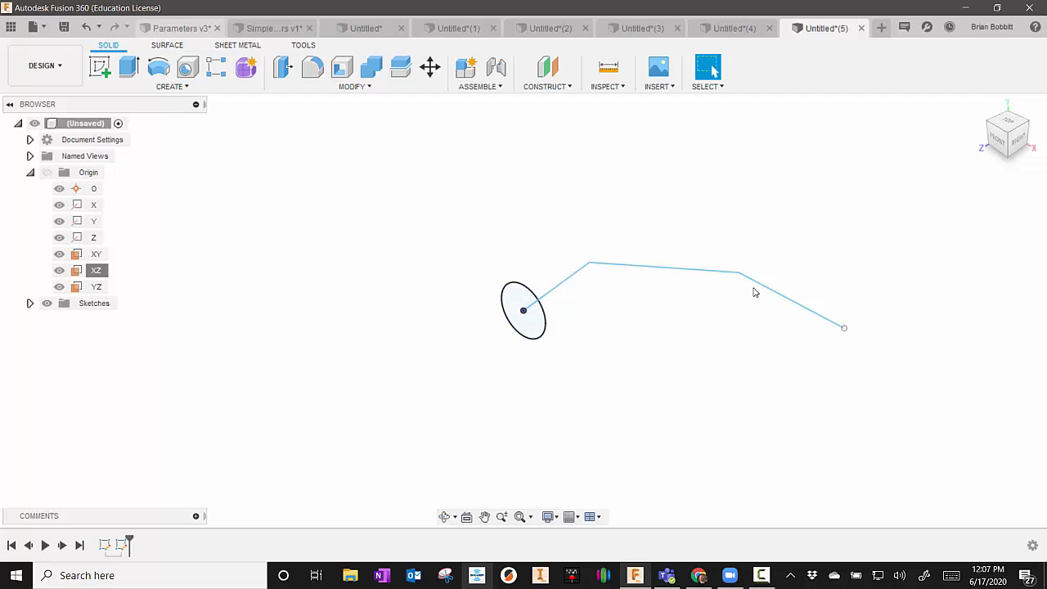
mouse_move(262, 157)
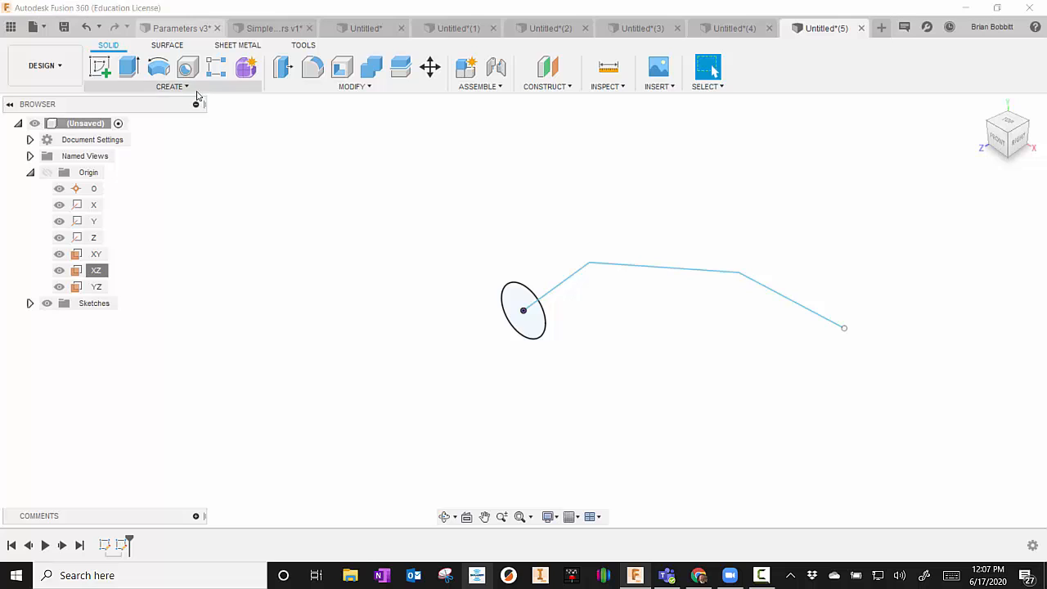
Step: Sweep the circle profile along the bent three-segment line to preview the pipe
left_click(171, 87)
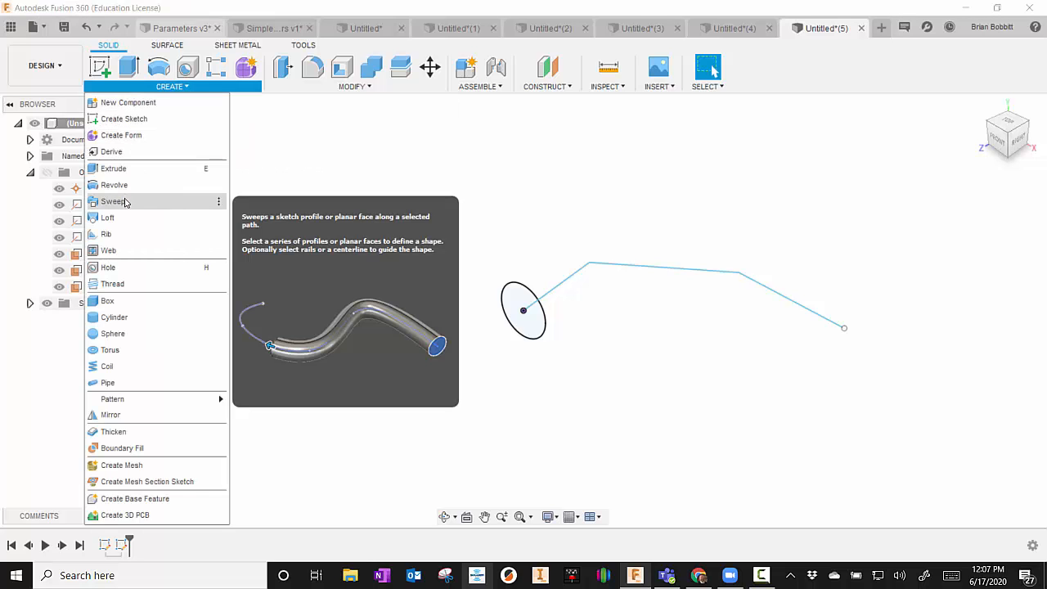
left_click(113, 202)
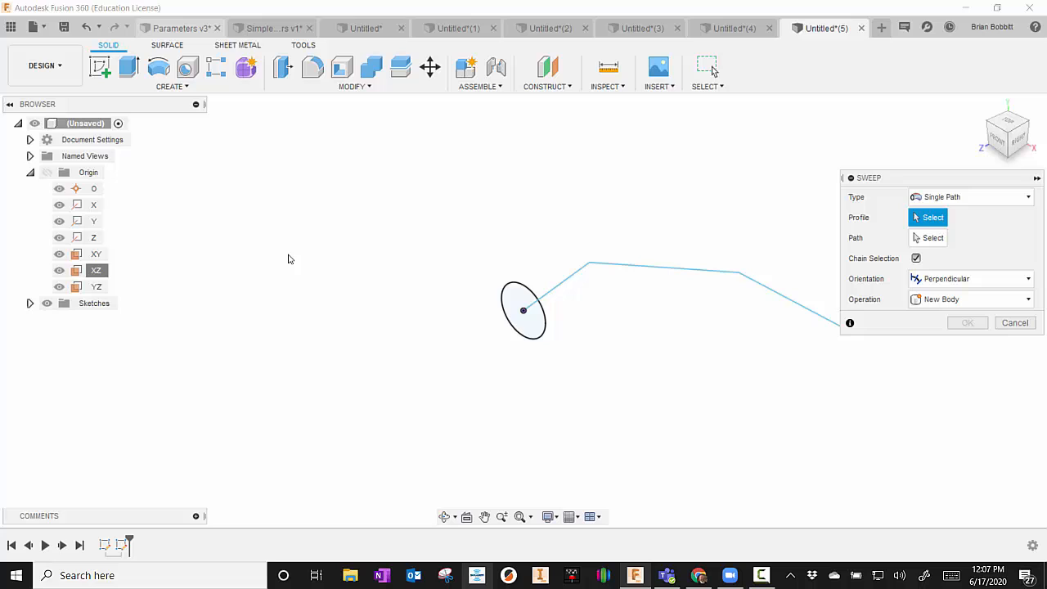
mouse_move(563, 306)
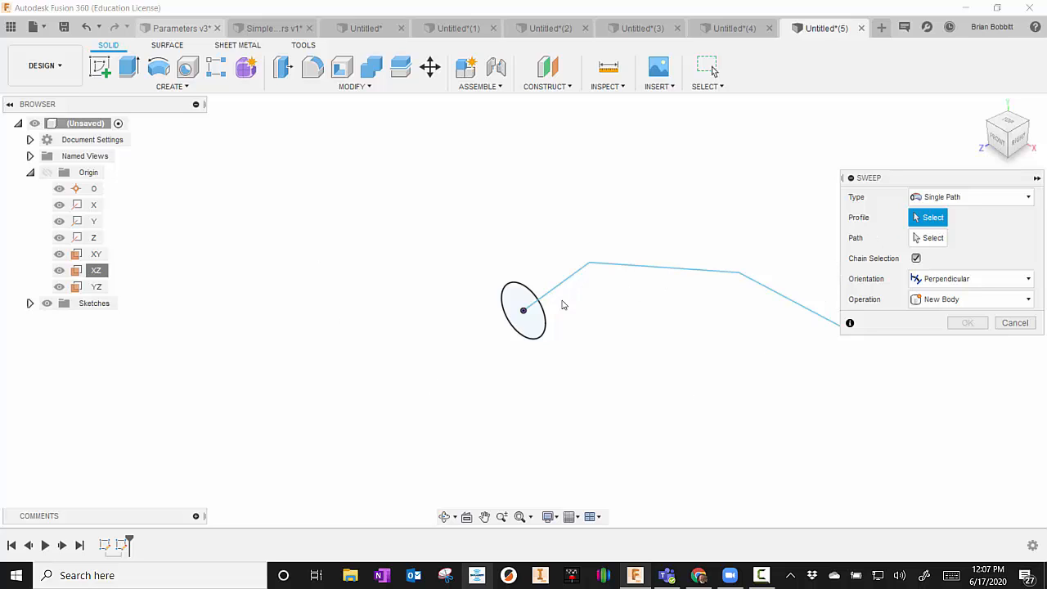
left_click(523, 311)
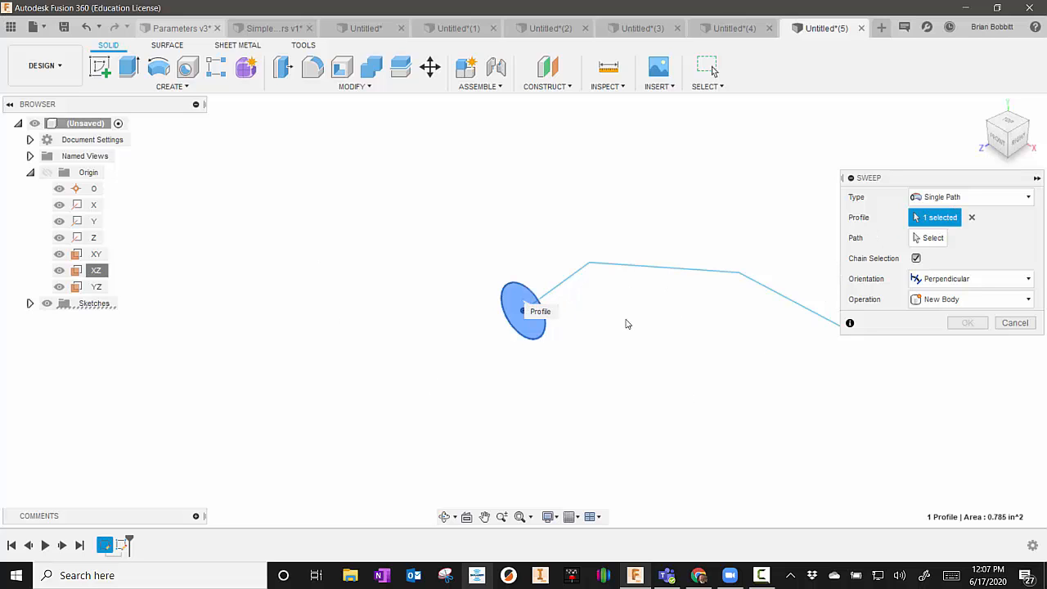
left_click(932, 237)
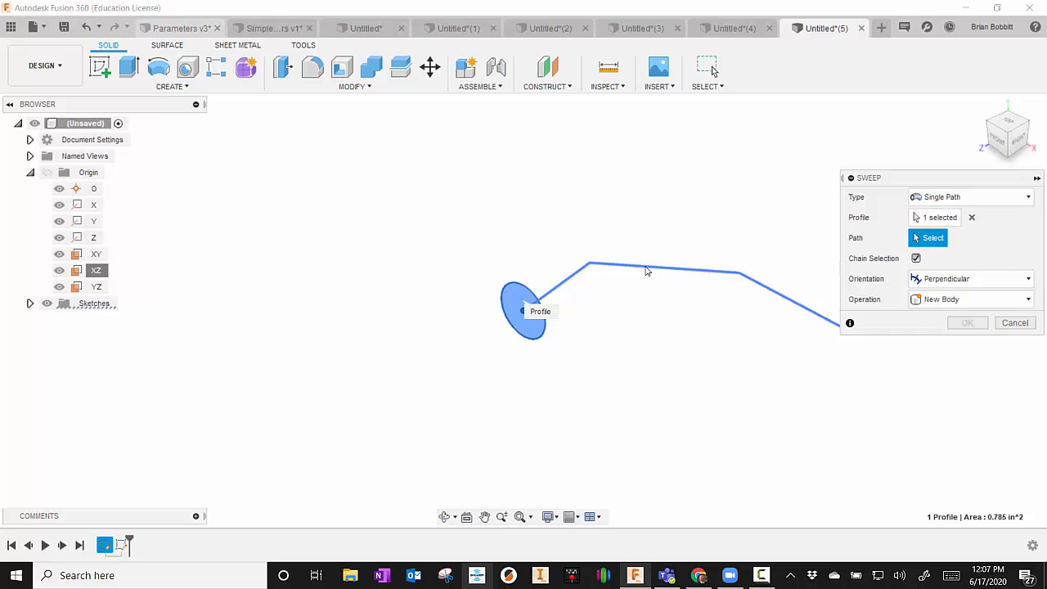
left_click(663, 270)
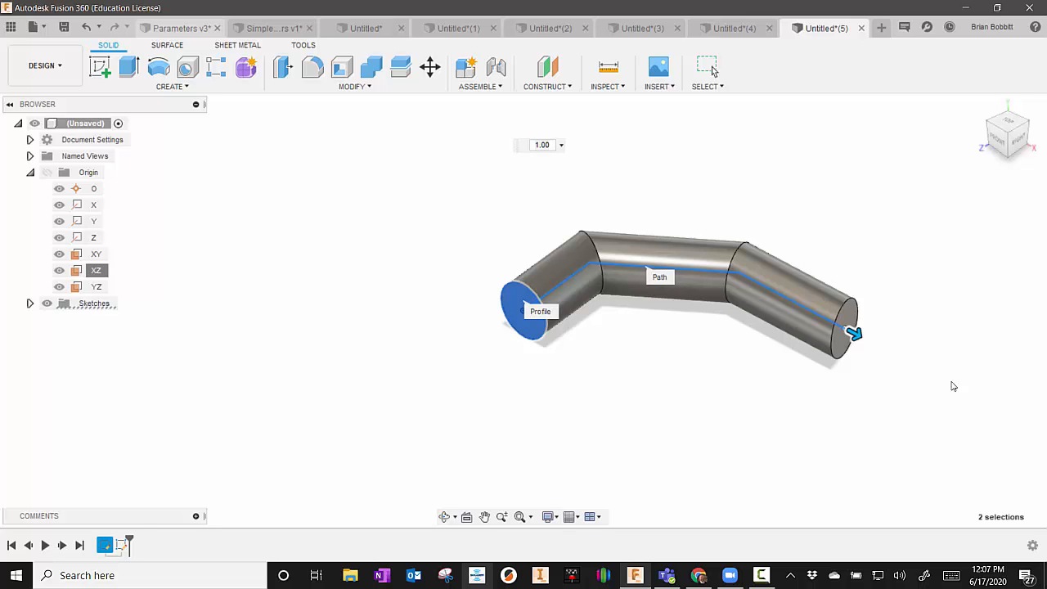